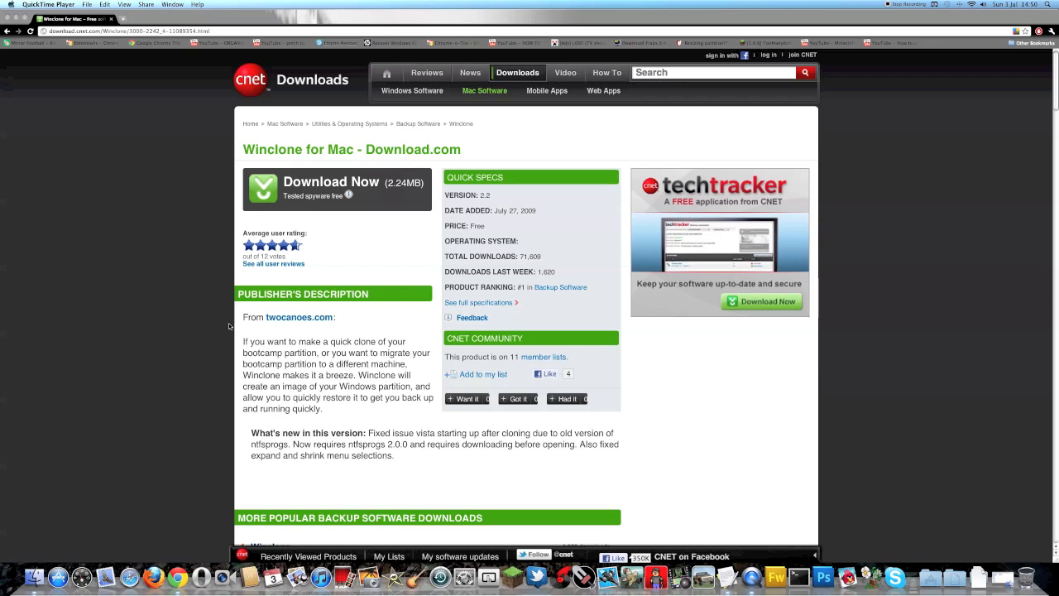
mouse_move(286, 318)
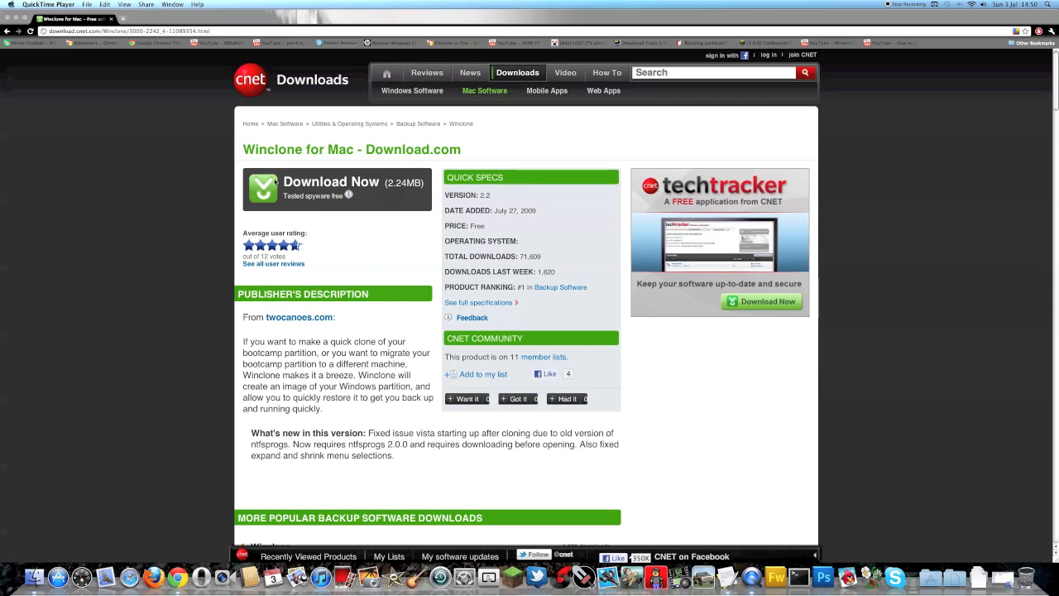
mouse_move(191, 230)
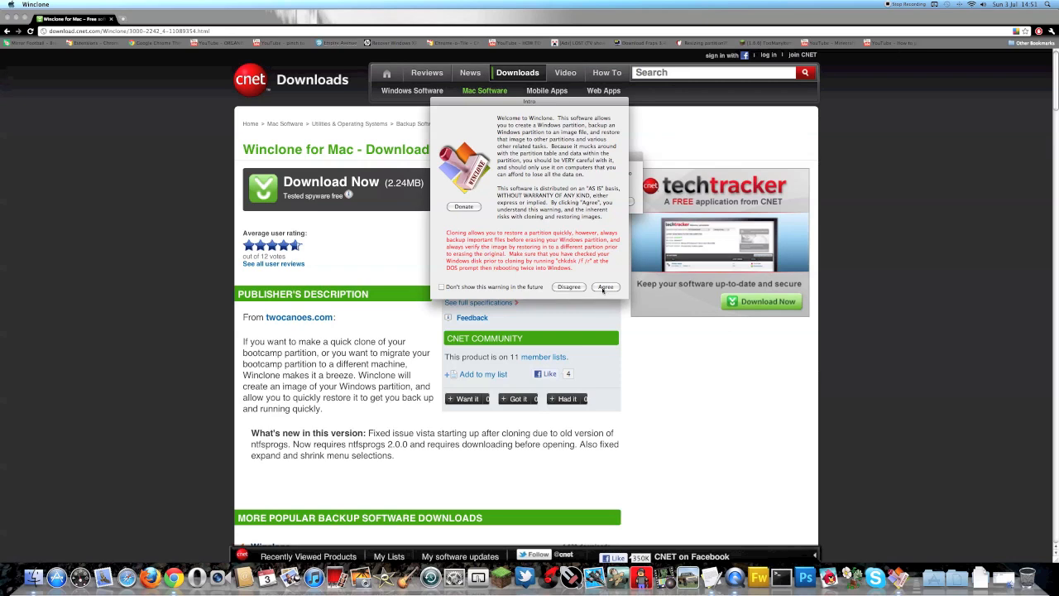
Step: Accept Winclone's usage warning and download the required NTFSProgs package
click(606, 288)
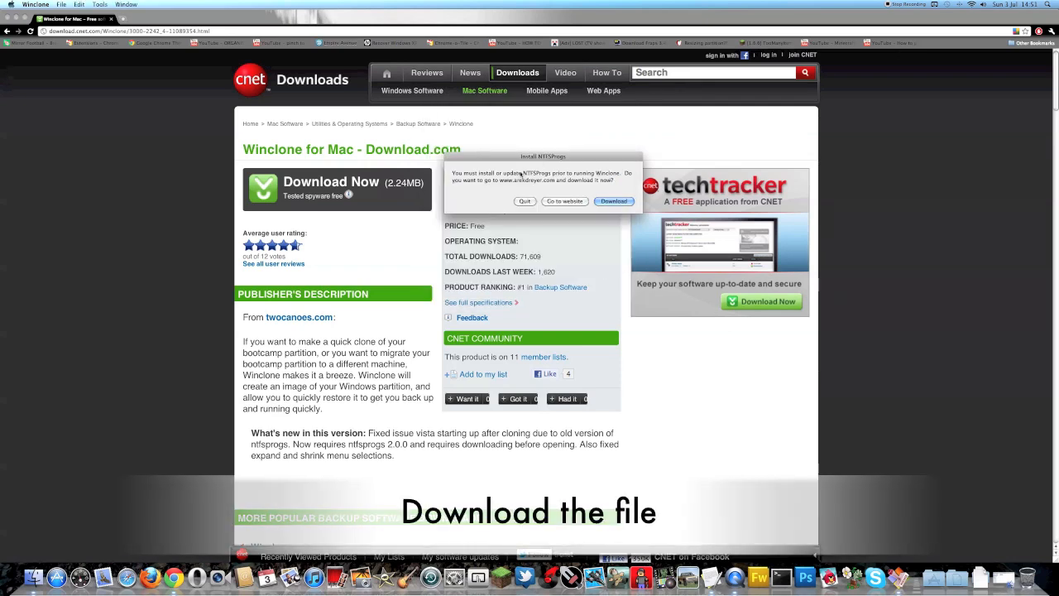
click(613, 201)
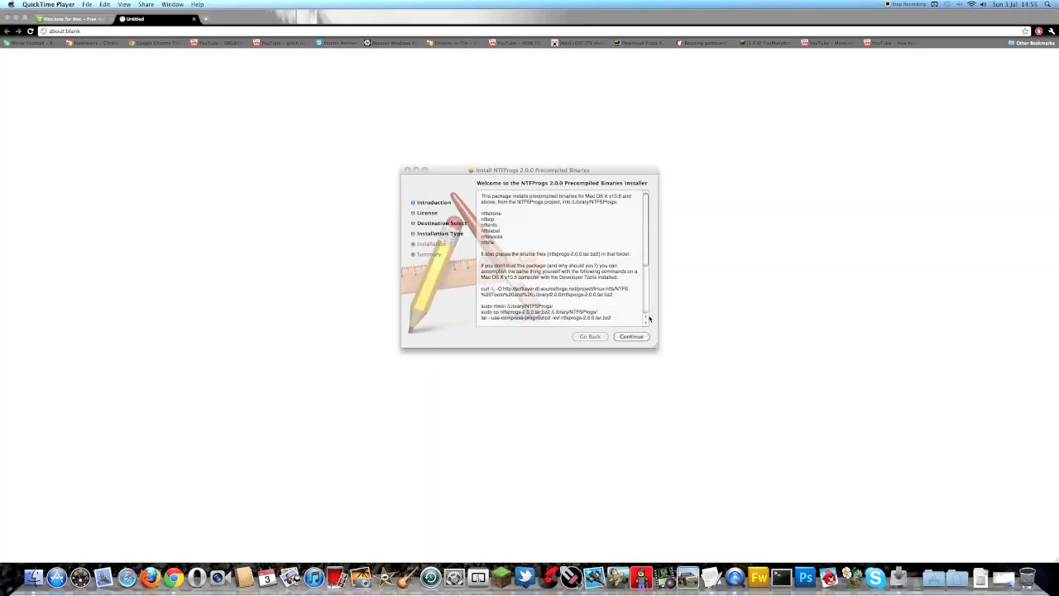
Step: Install NTFSProgs 2.0.0 on Macintosh HD with admin authorisation, then close the installer
click(631, 336)
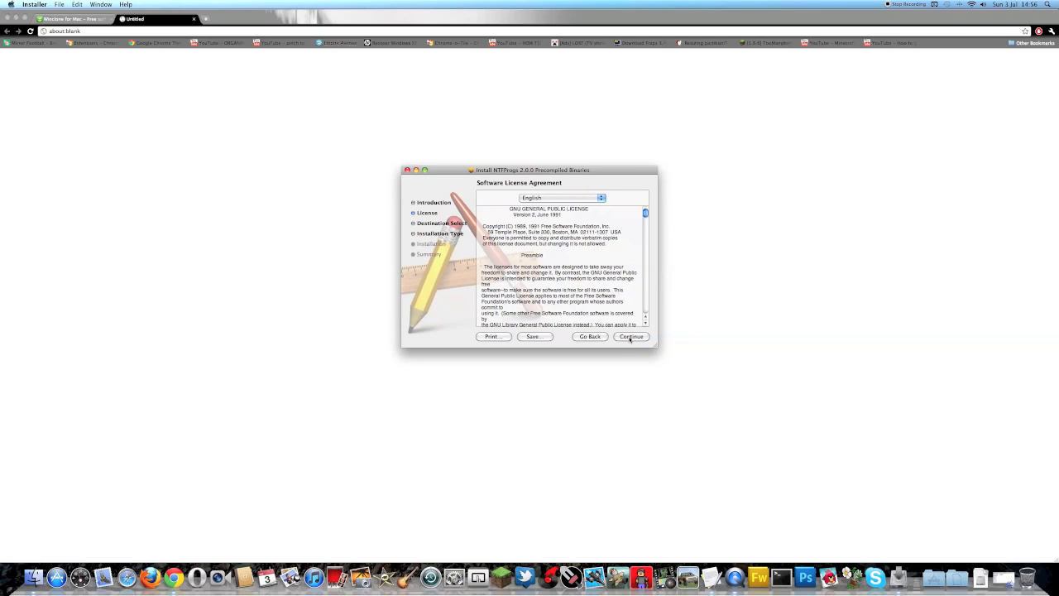
click(631, 336)
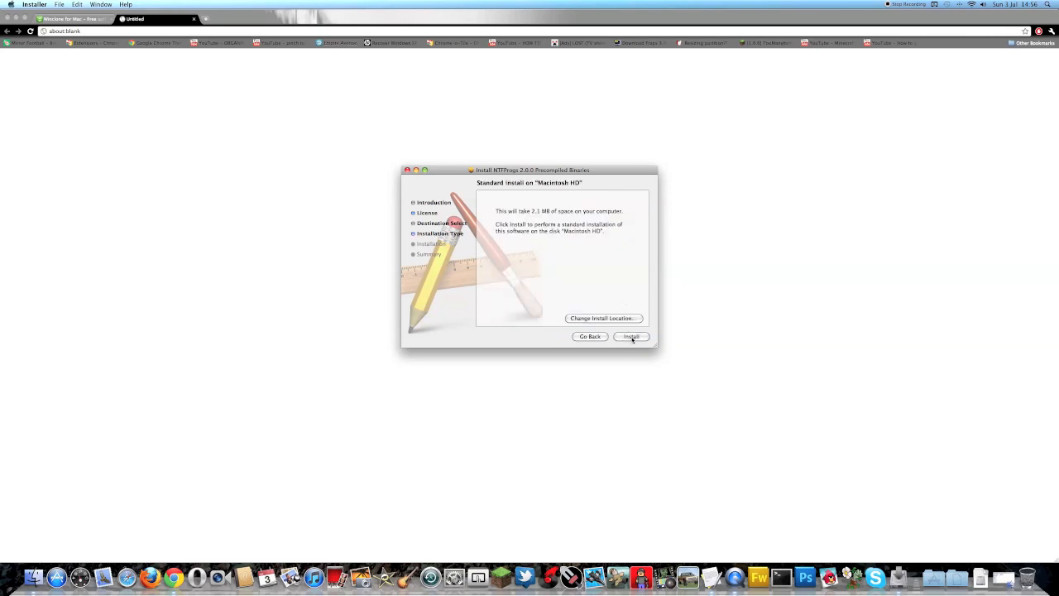
click(631, 336)
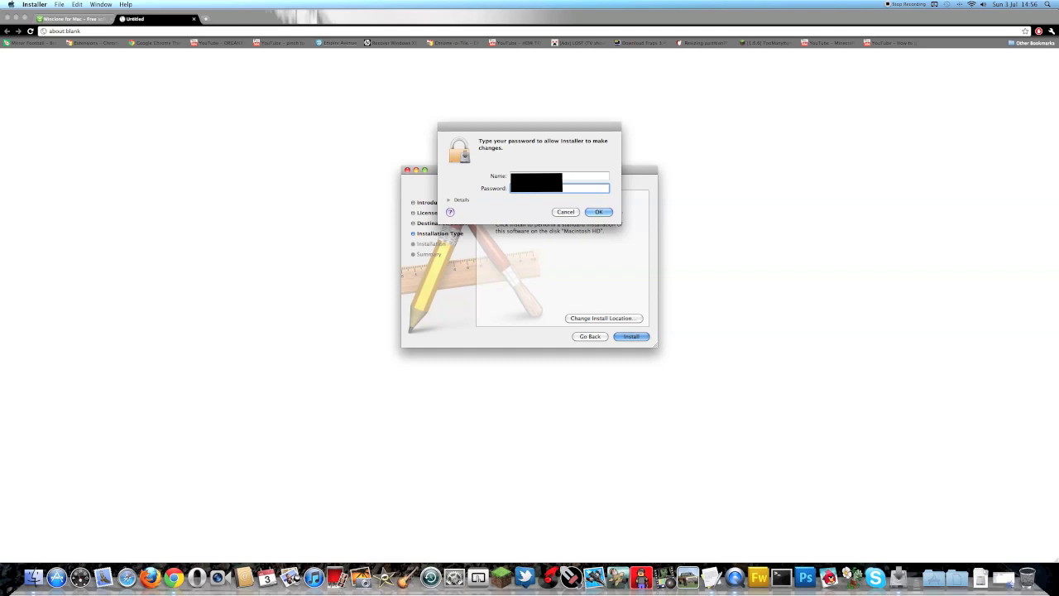
click(599, 212)
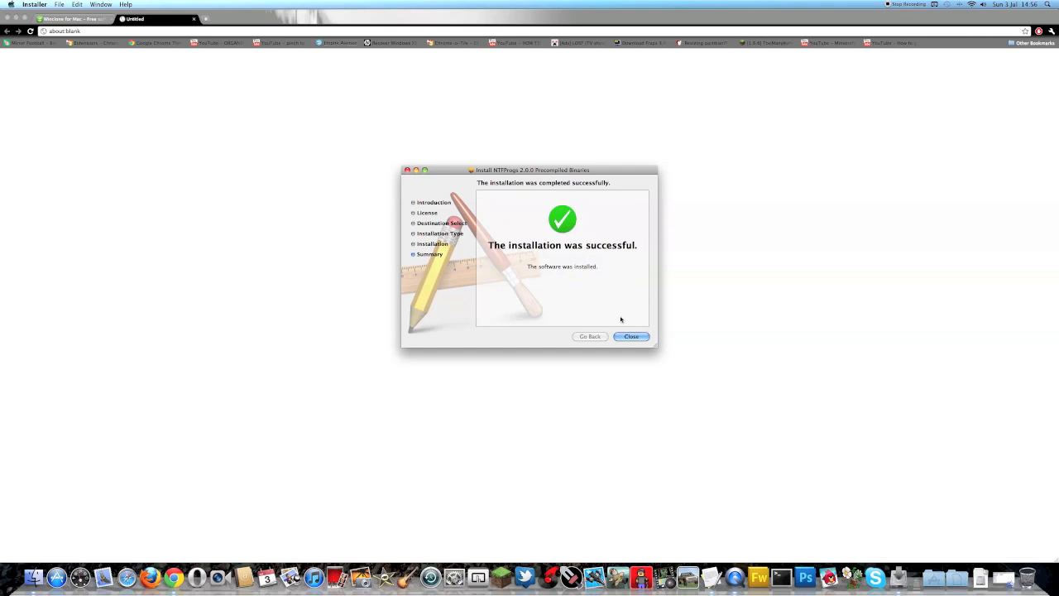
click(631, 336)
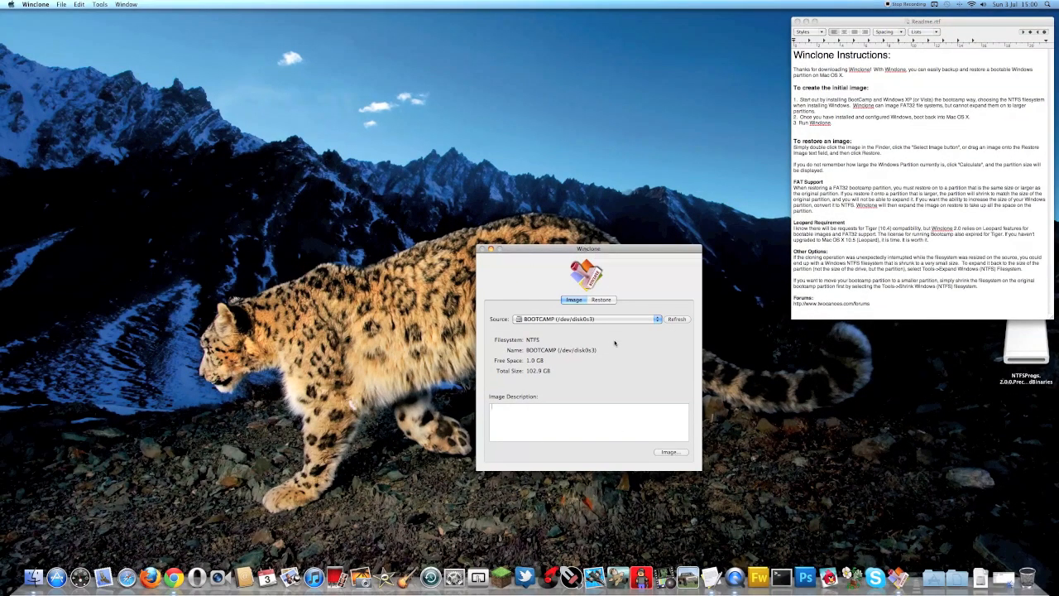
click(587, 319)
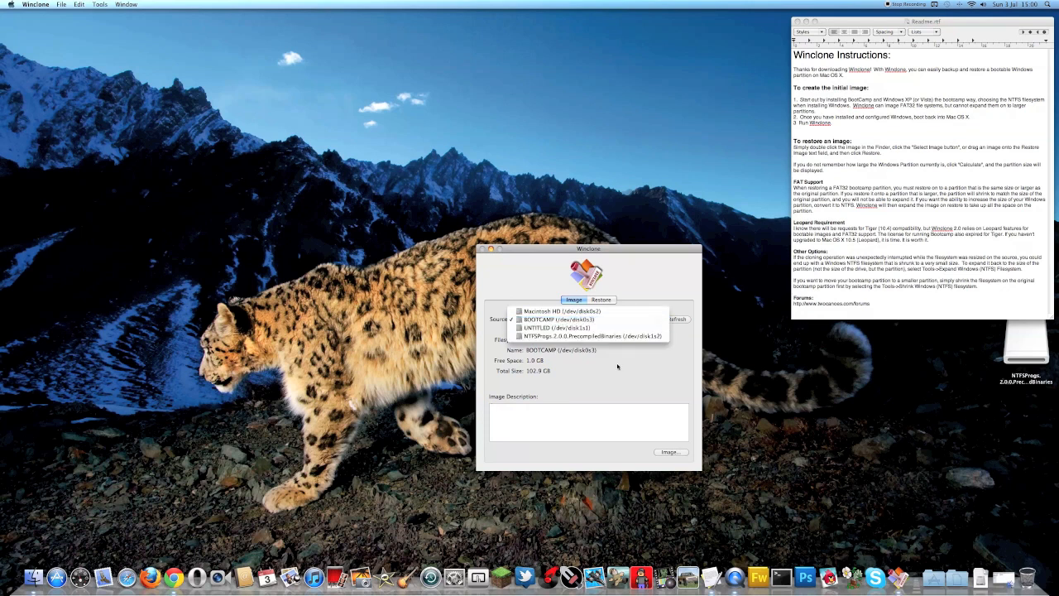
click(570, 320)
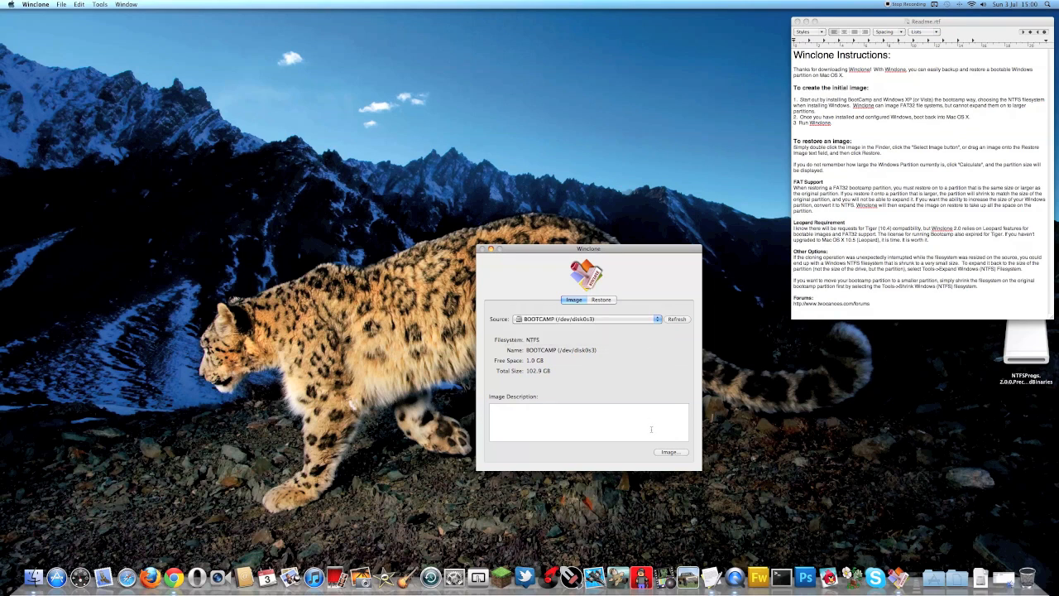
Step: Create an image file of BOOTCAMP named 'Win7', saved in Documents
click(669, 451)
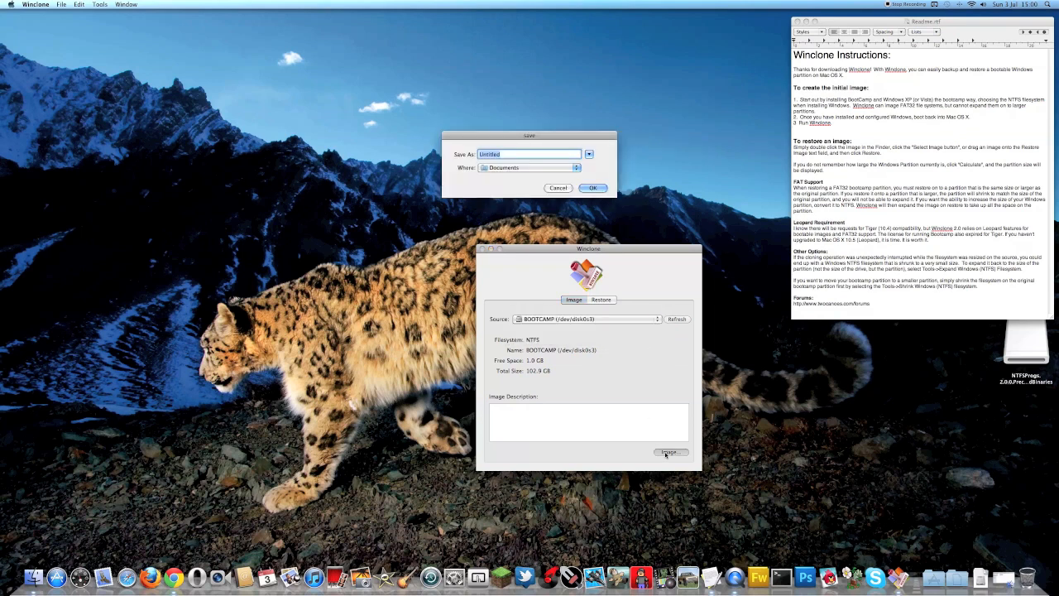
mouse_move(428, 78)
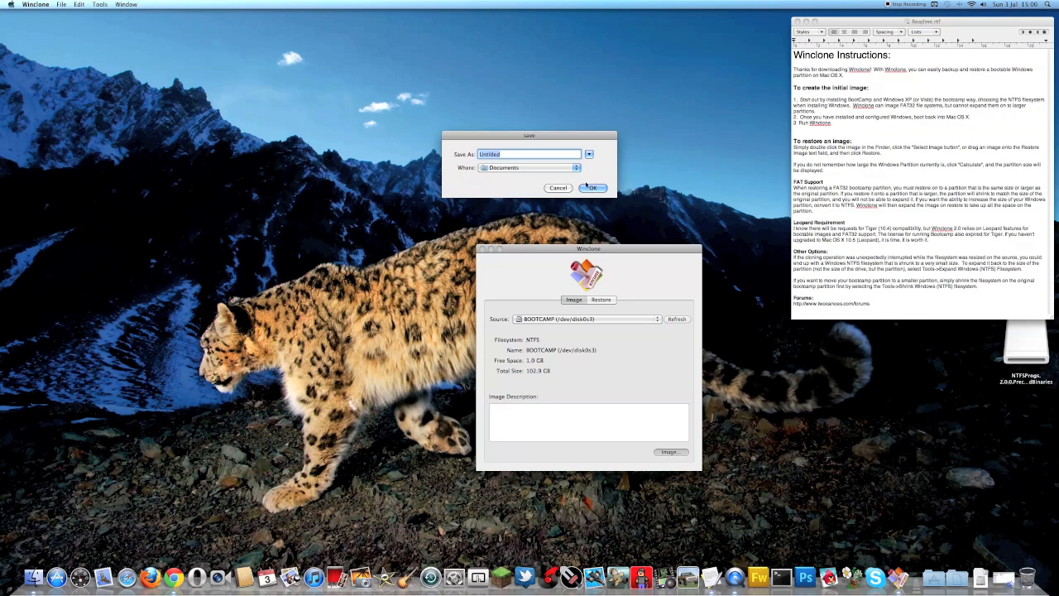
click(589, 167)
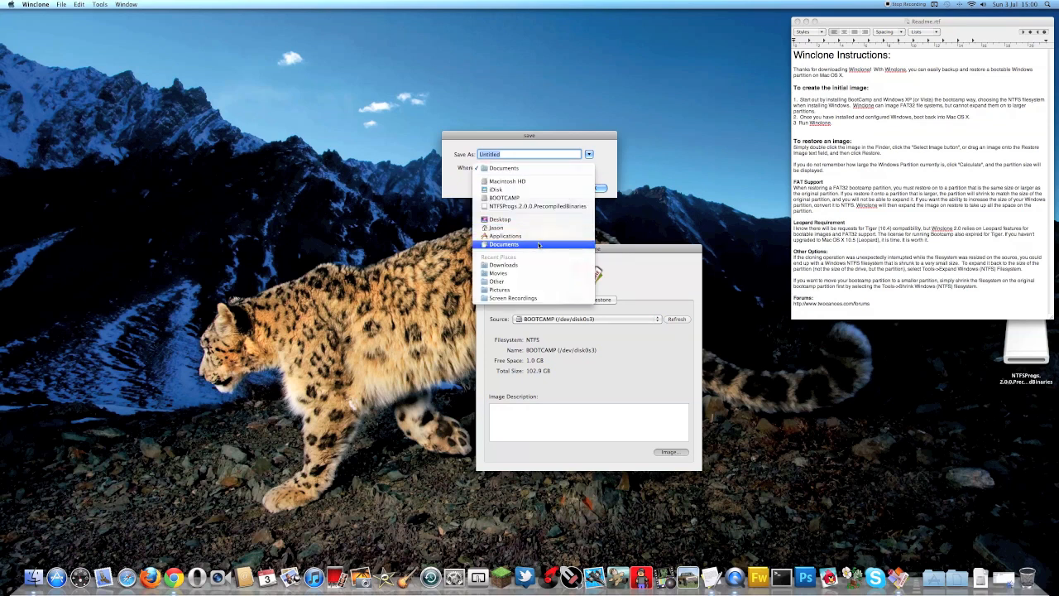
mouse_move(531, 246)
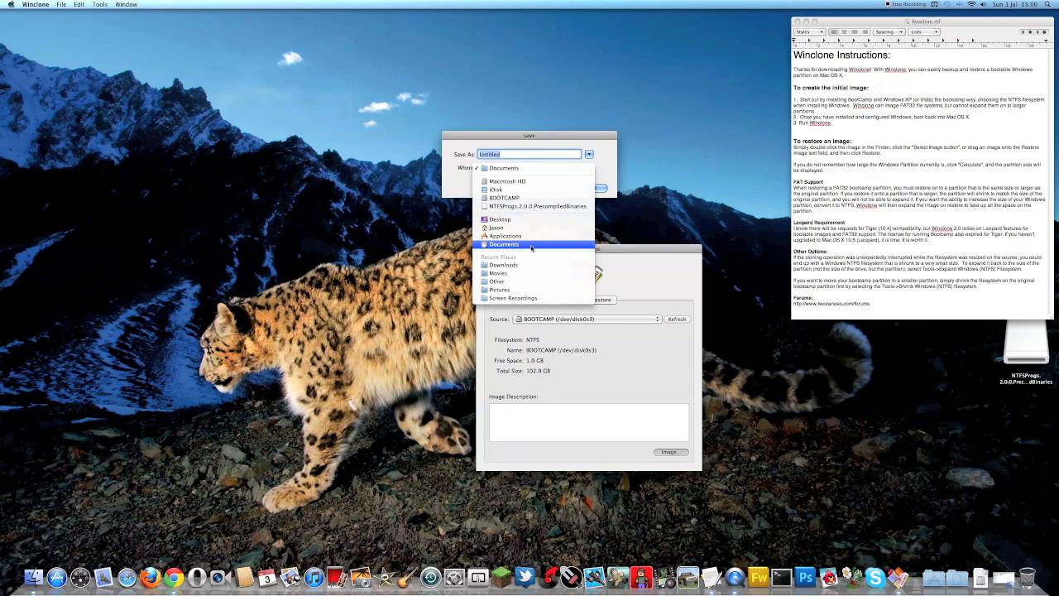
click(503, 244)
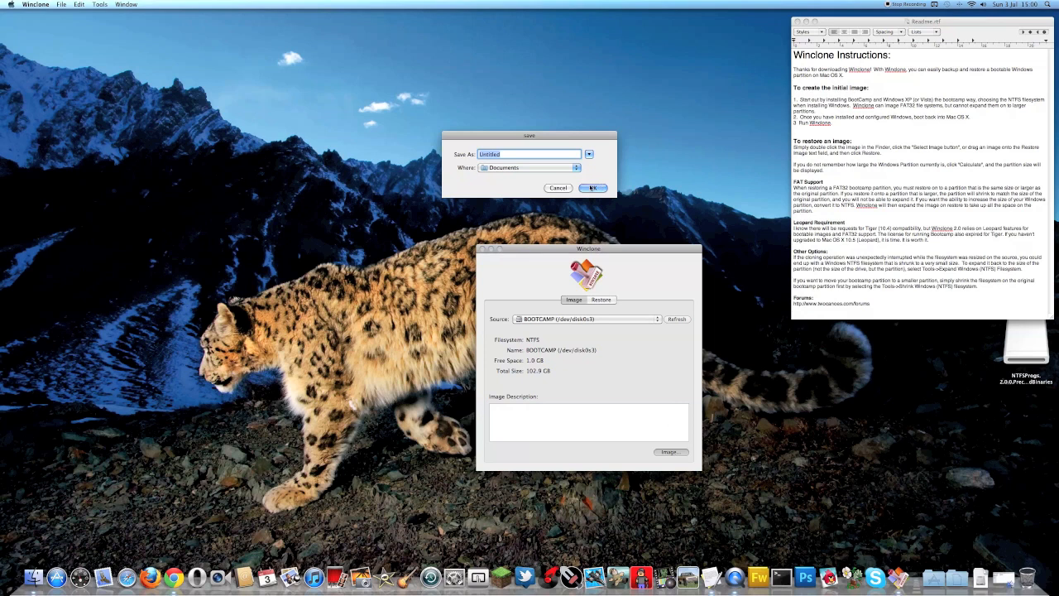
text(Win)
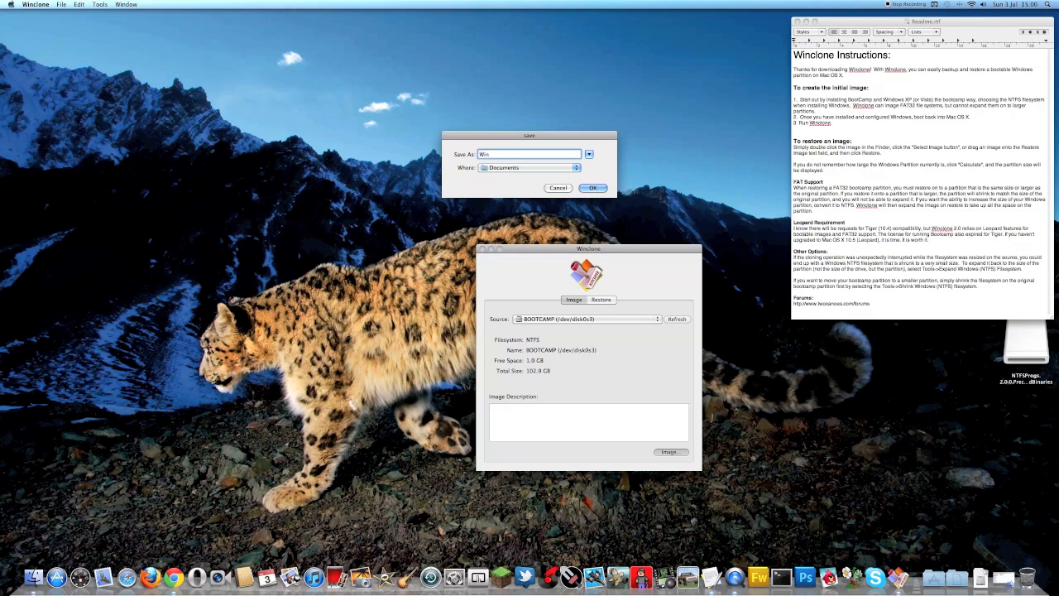
text(7)
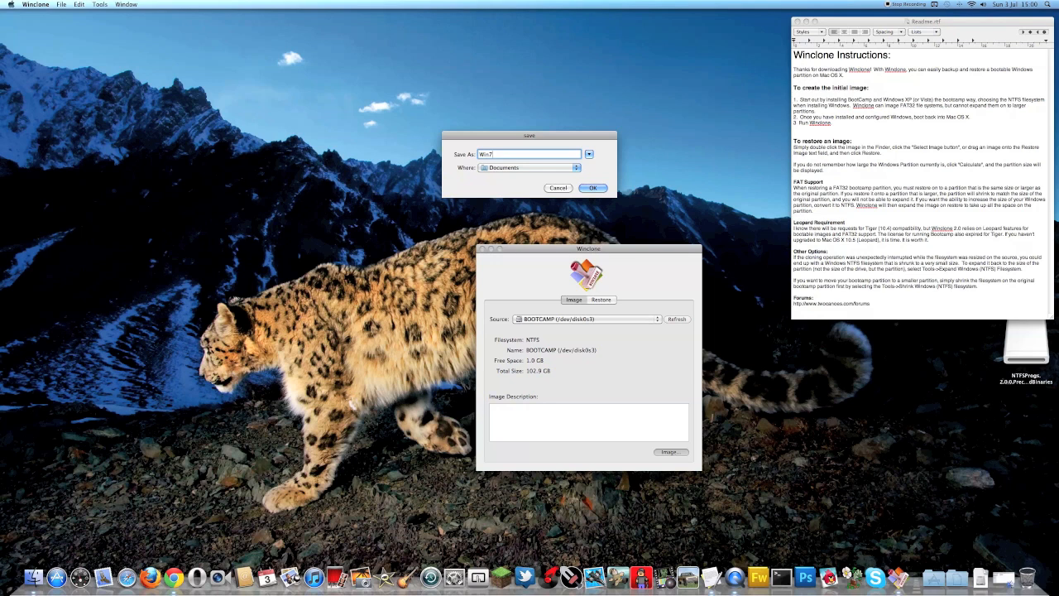
click(594, 188)
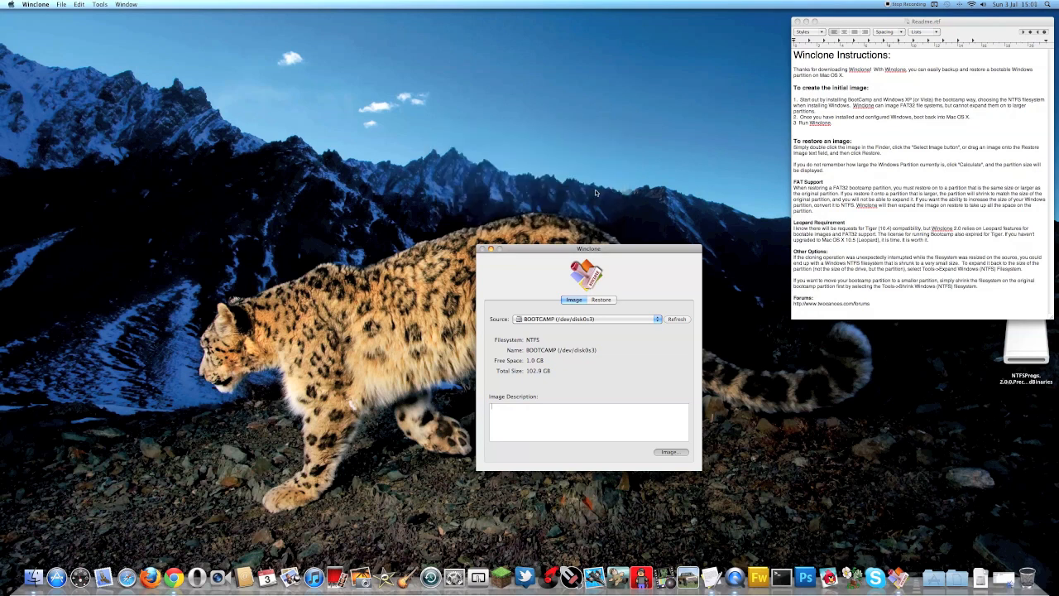
Step: Let the BOOTCAMP imaging finish and dismiss the 'Operation Completed Successfully' message
click(670, 451)
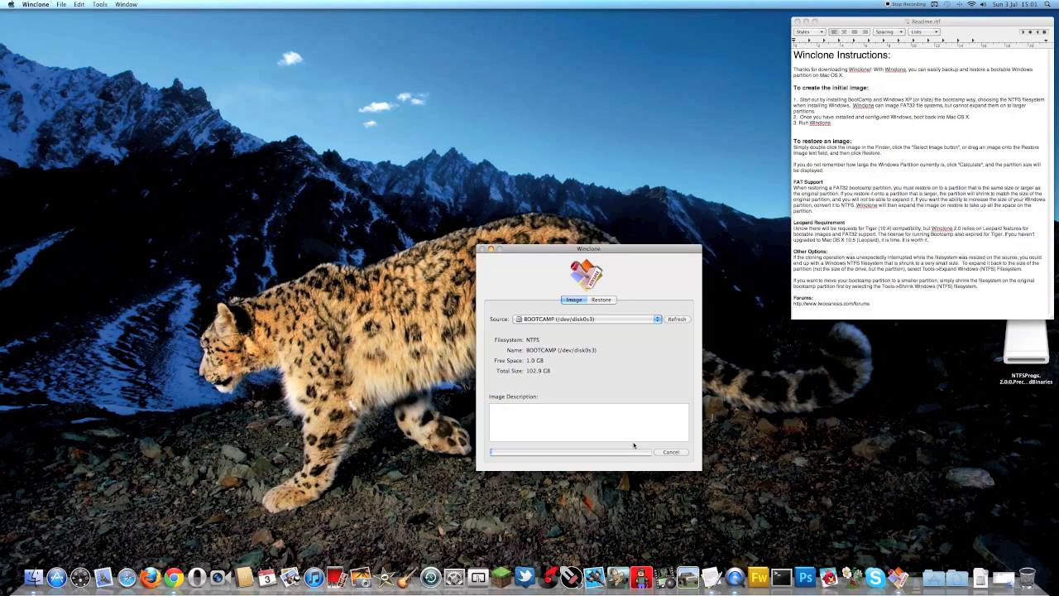
mouse_move(567, 447)
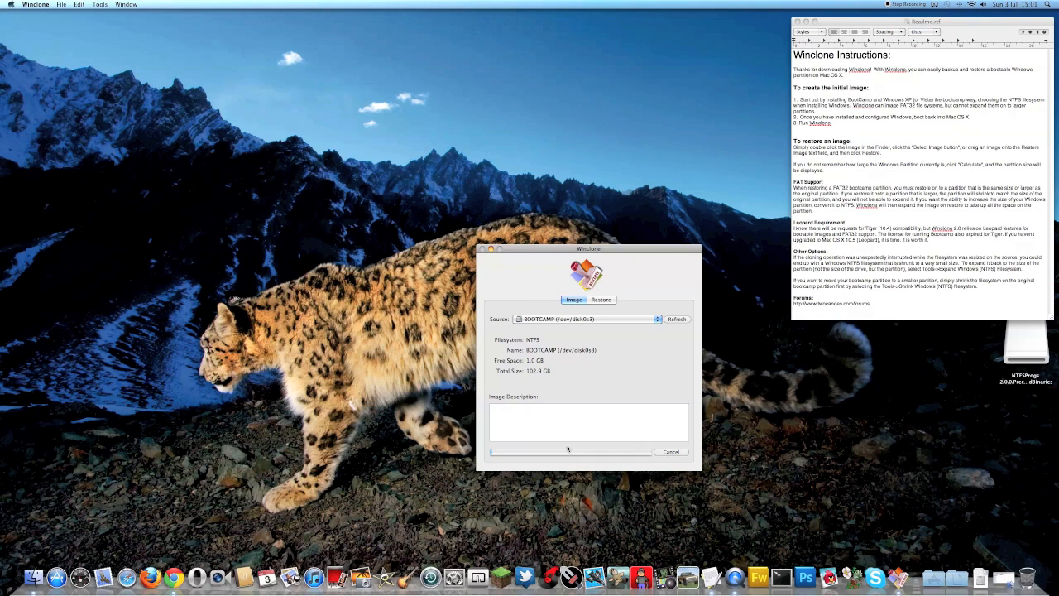
mouse_move(567, 405)
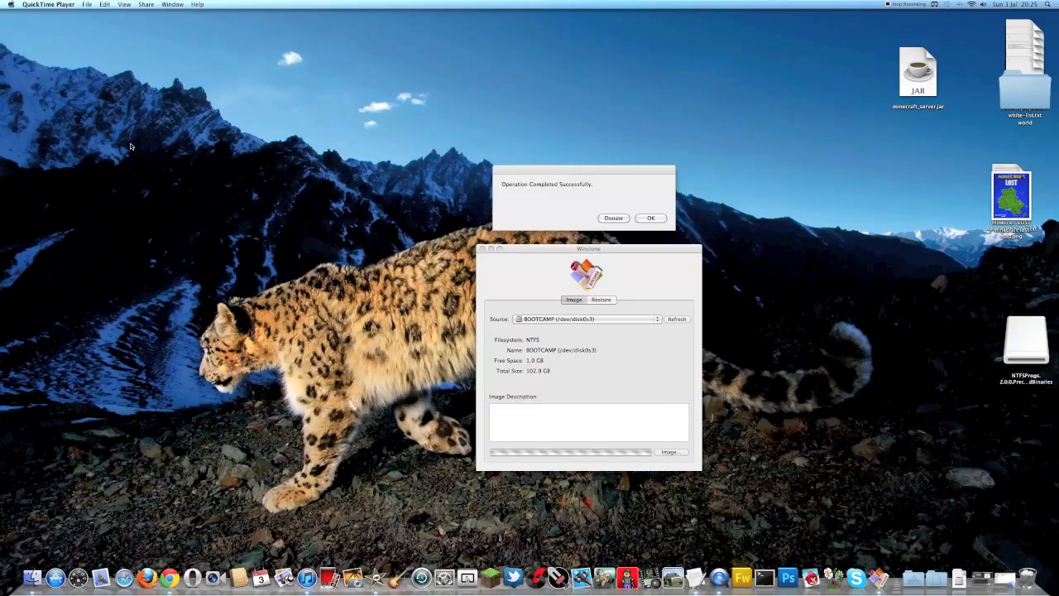
mouse_move(615, 383)
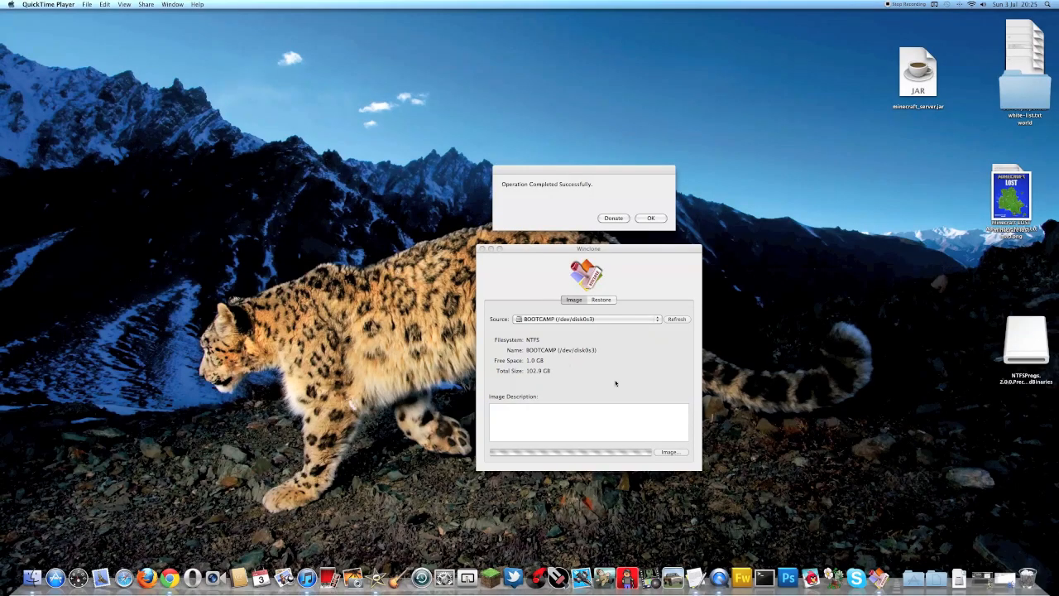
mouse_move(743, 456)
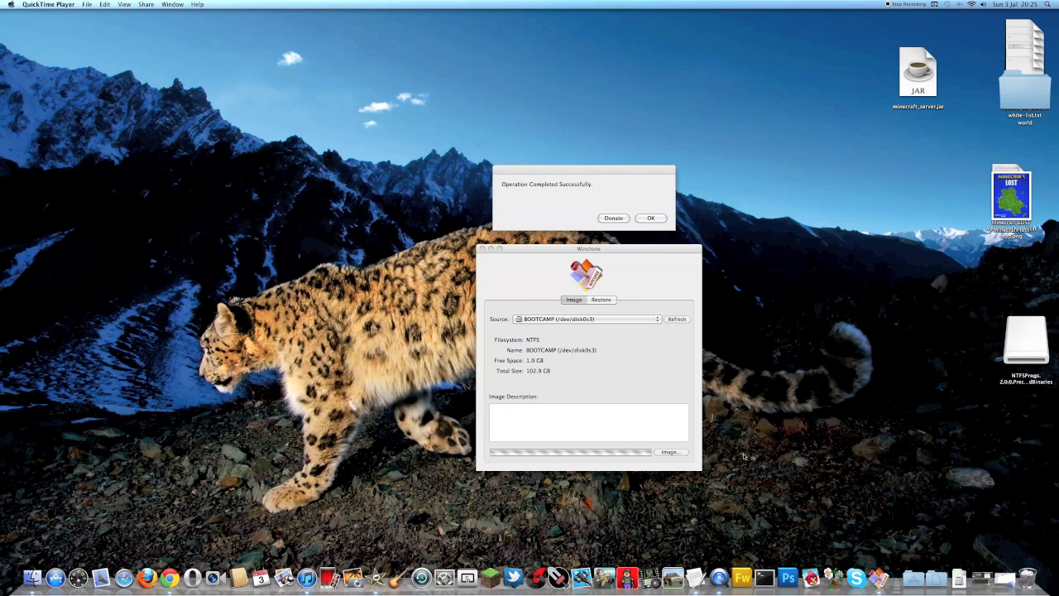
click(650, 217)
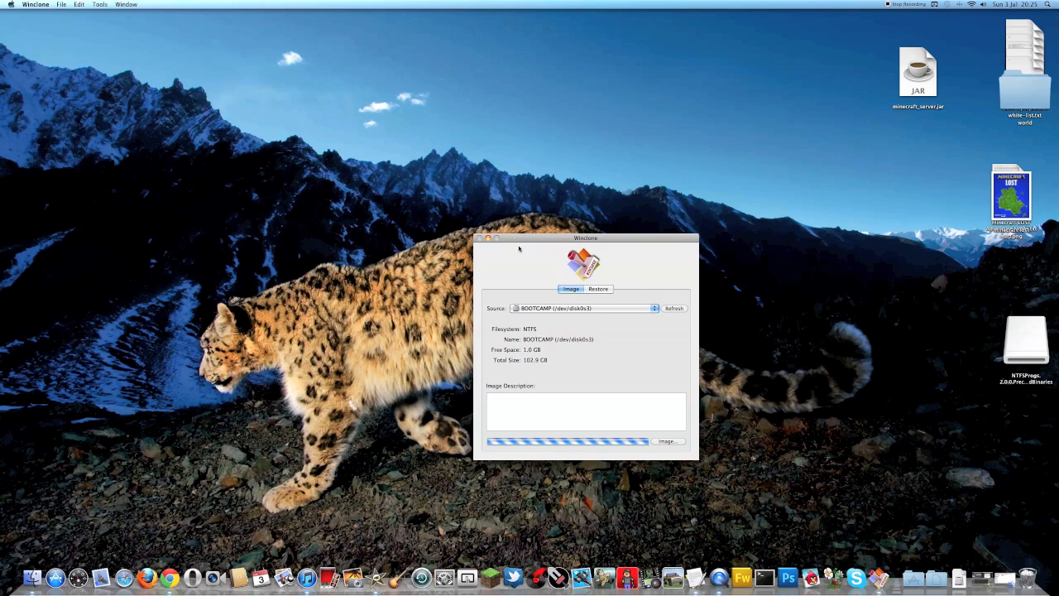
click(585, 409)
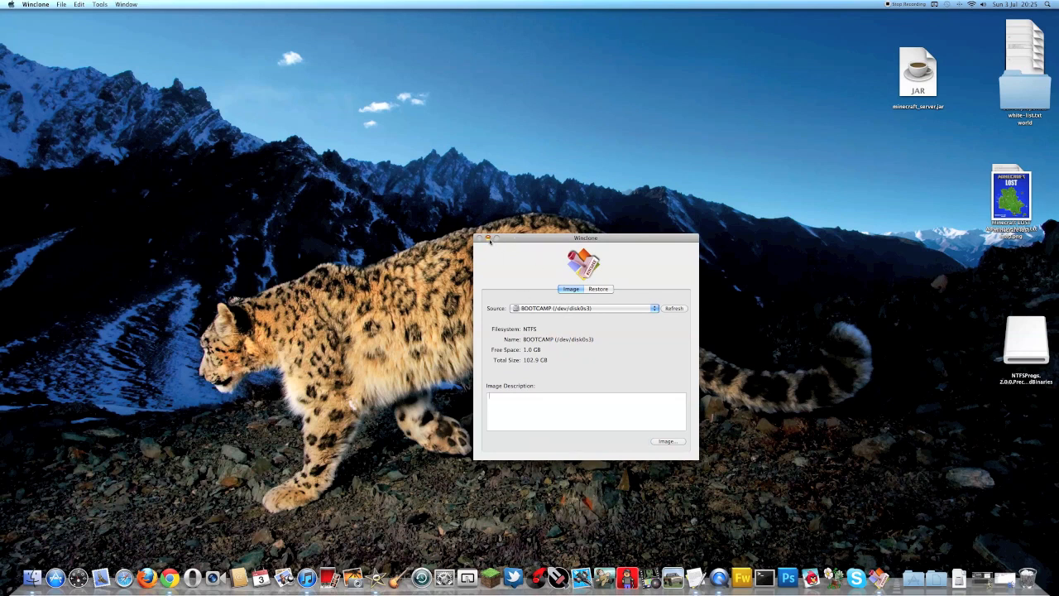
Step: Quit Winclone and open Applications from the Dock to launch Disk Utility
click(487, 239)
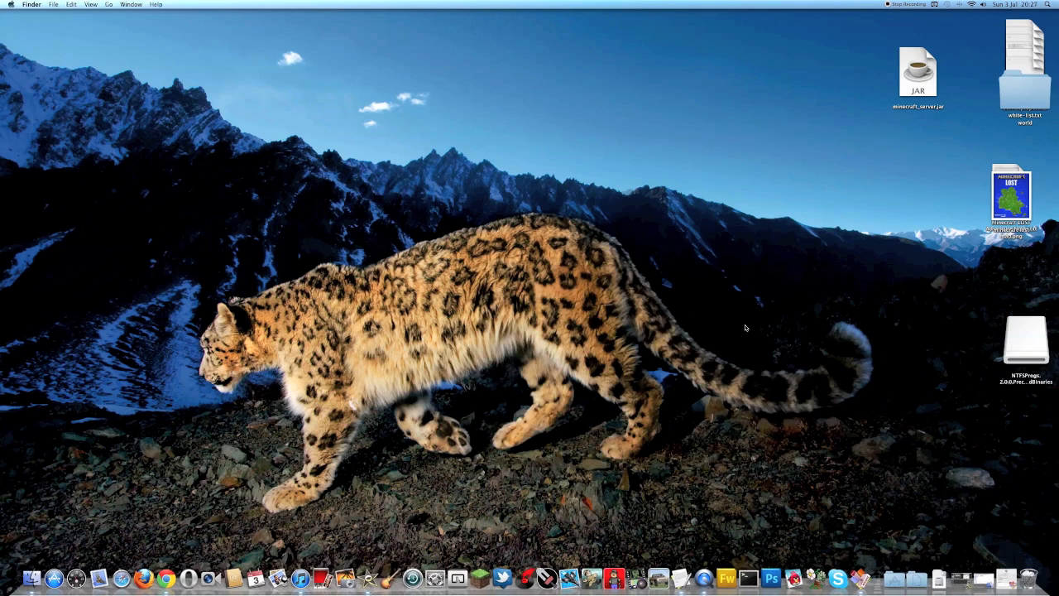
mouse_move(830, 470)
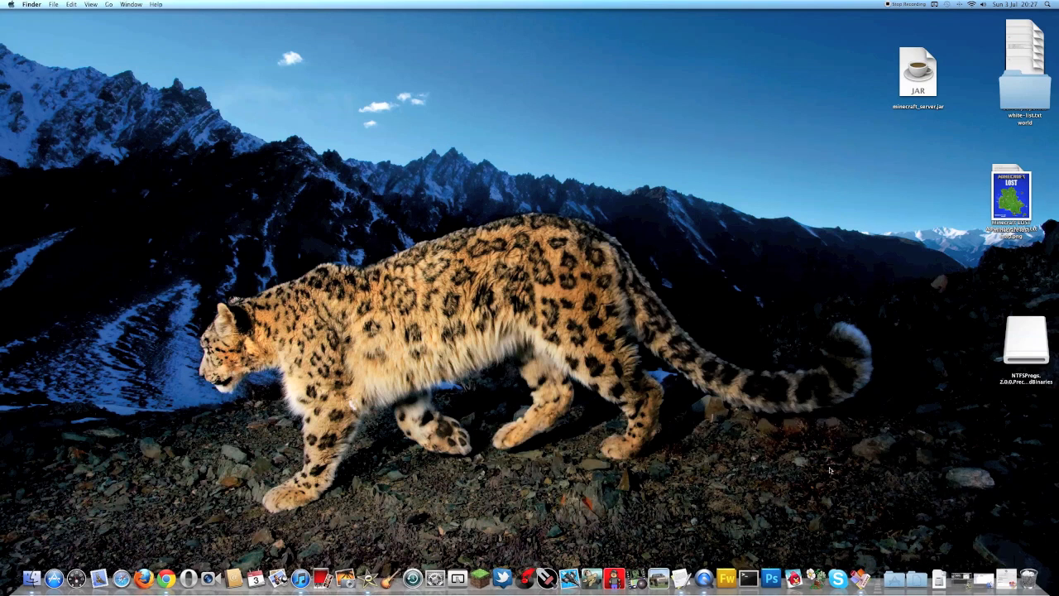
mouse_move(905, 590)
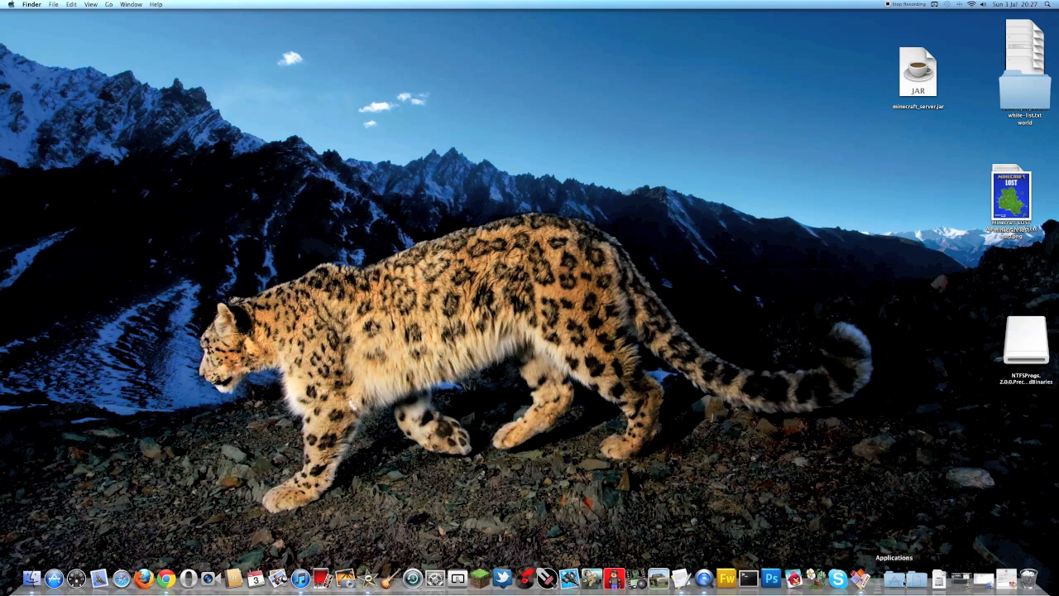
click(893, 587)
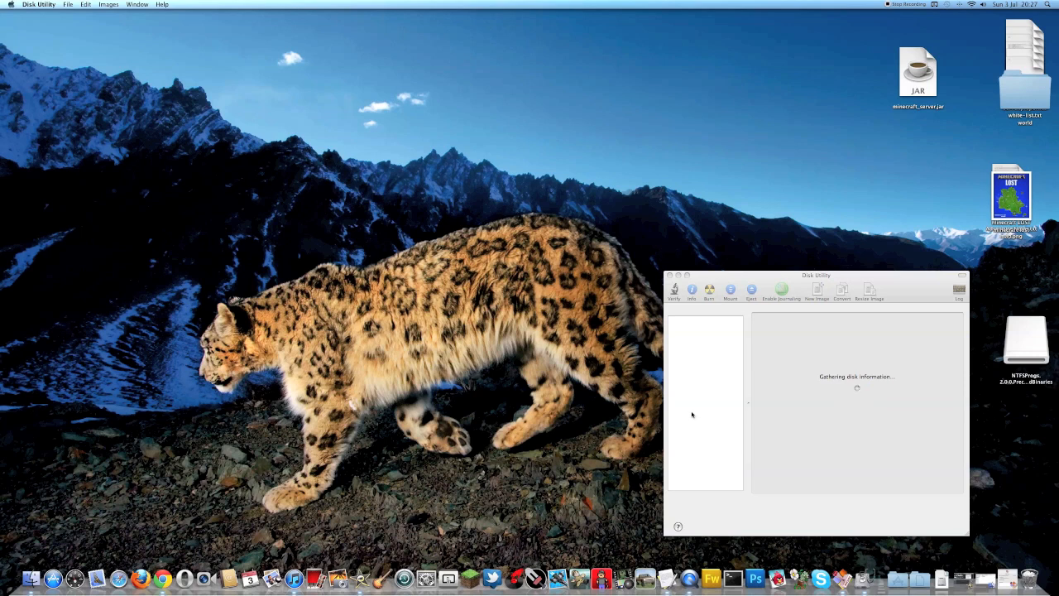
mouse_move(702, 369)
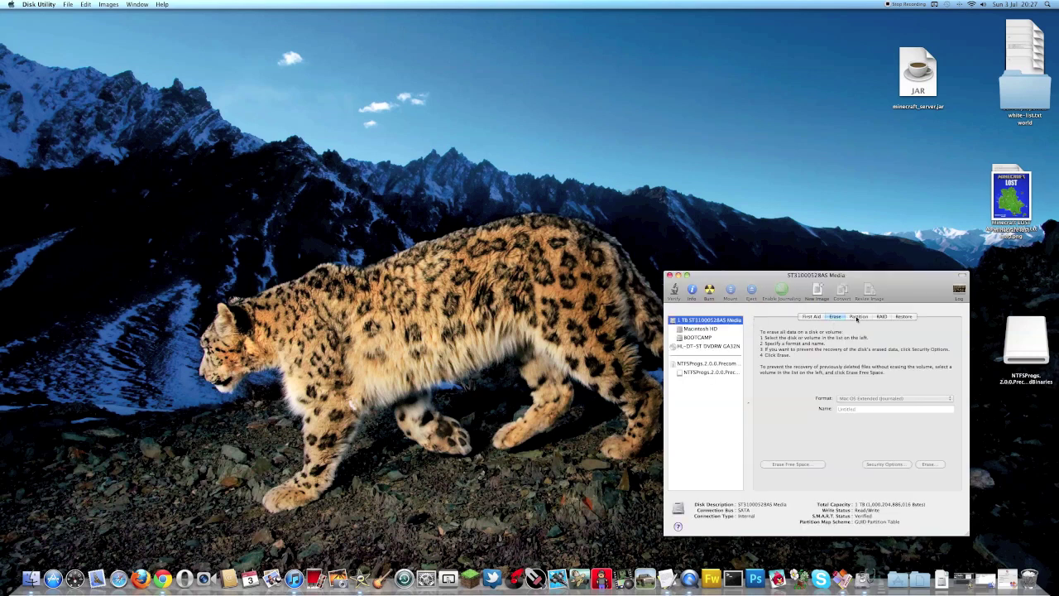
Step: Delete the BOOTCAMP partition and apply the layout so Macintosh HD fills the disk
click(858, 316)
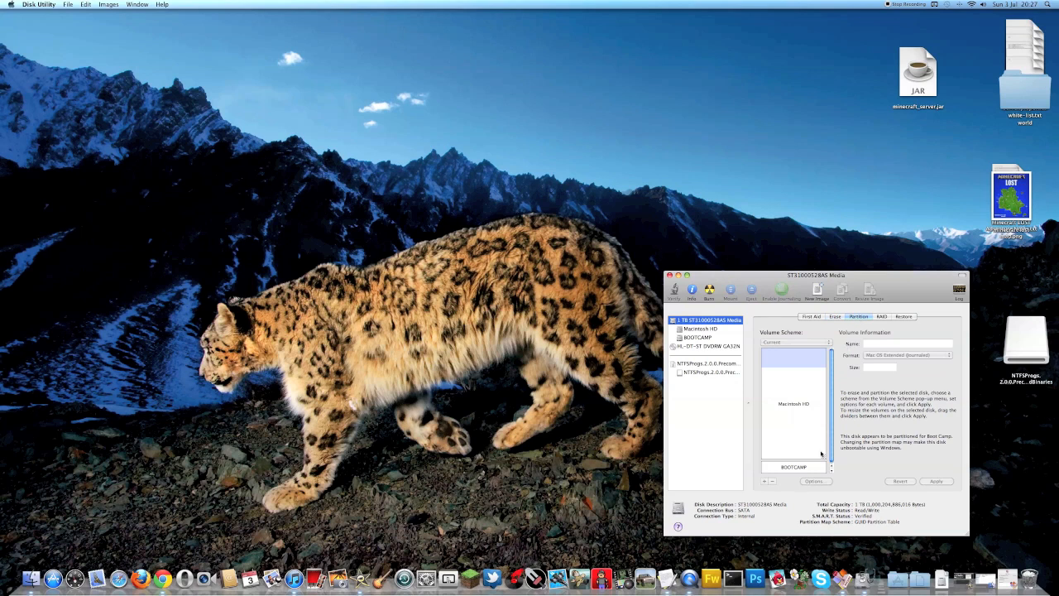
click(793, 466)
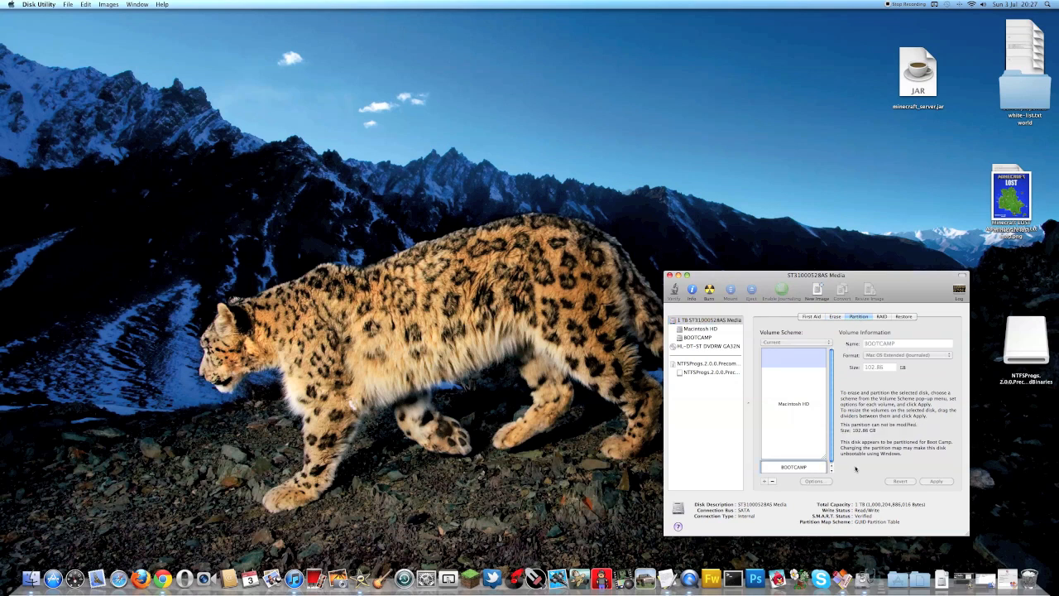
mouse_move(861, 400)
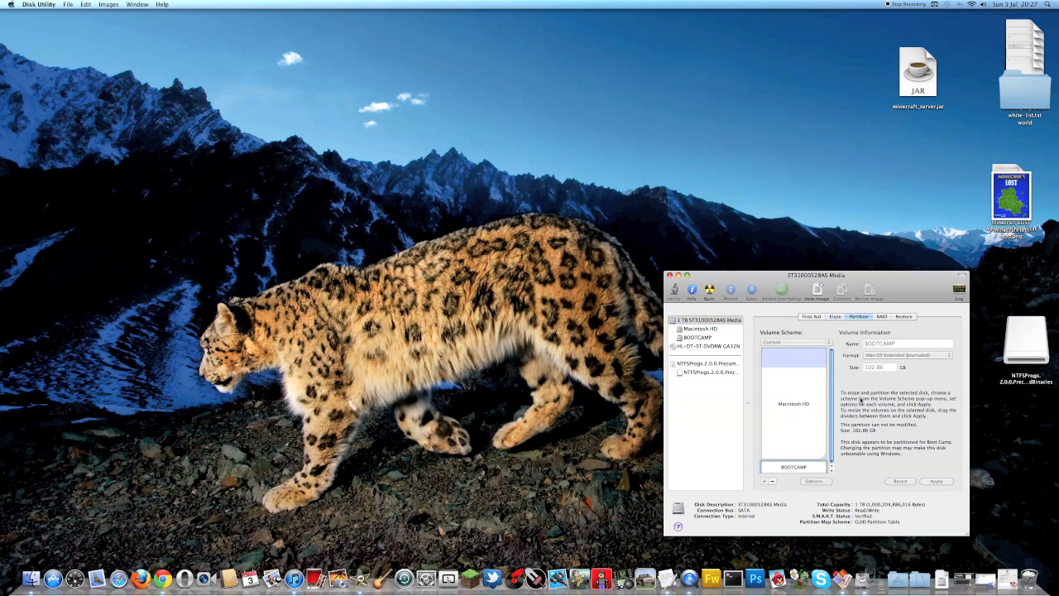
mouse_move(764, 480)
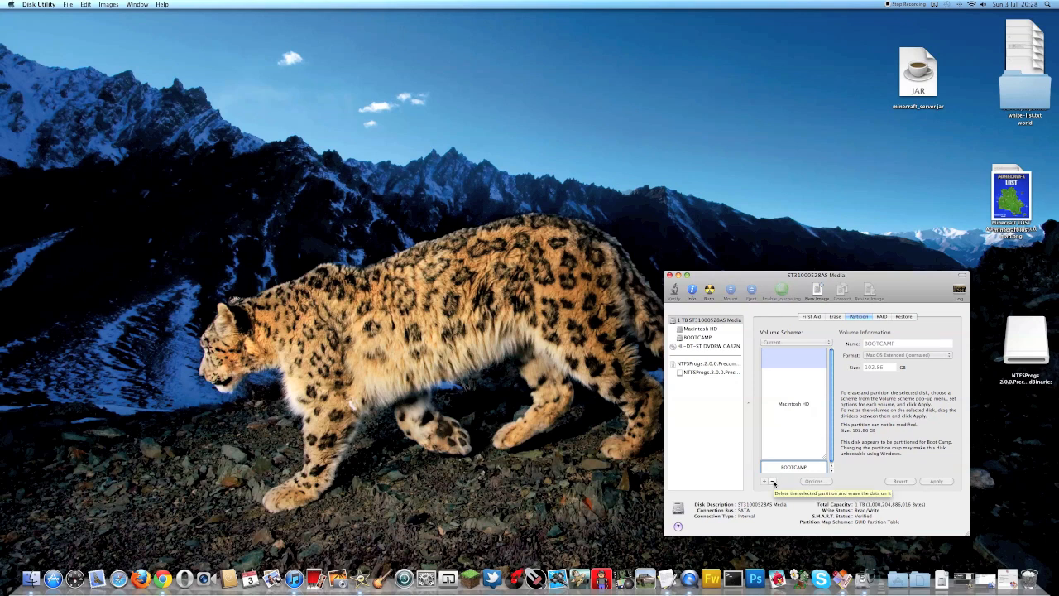
click(763, 481)
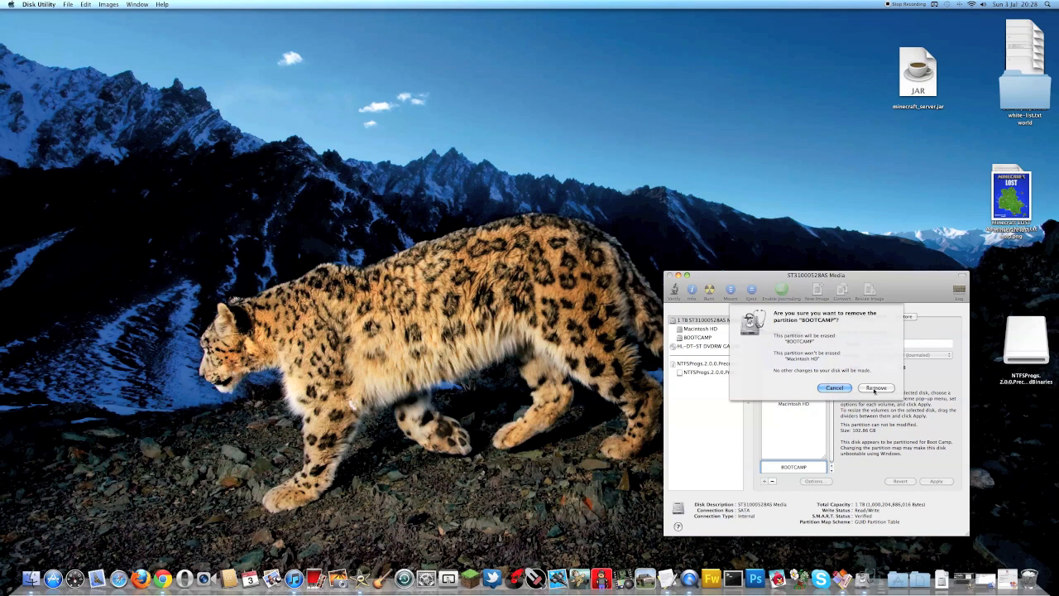
click(876, 387)
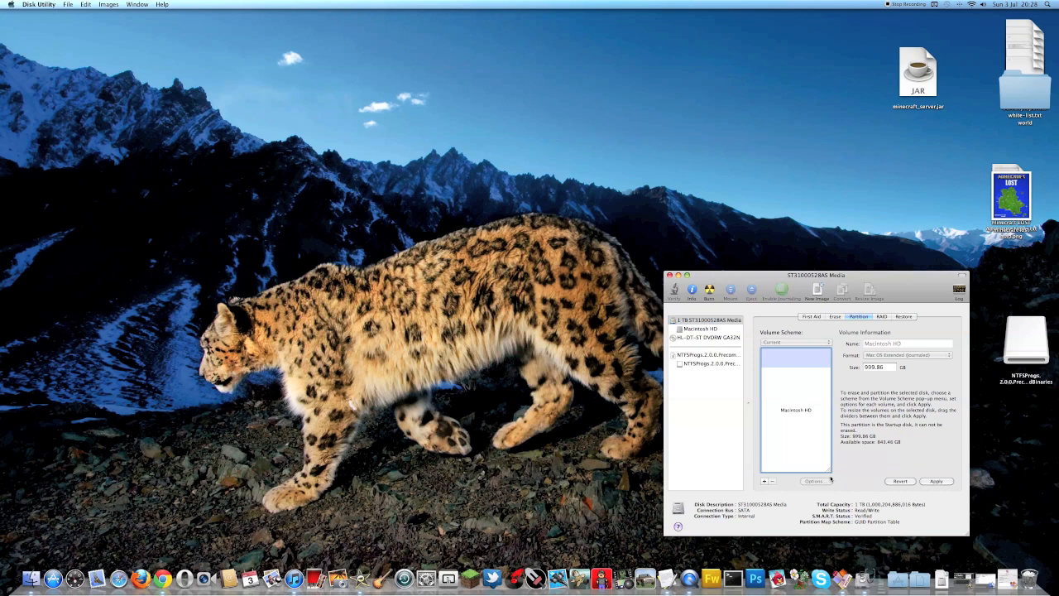
click(936, 481)
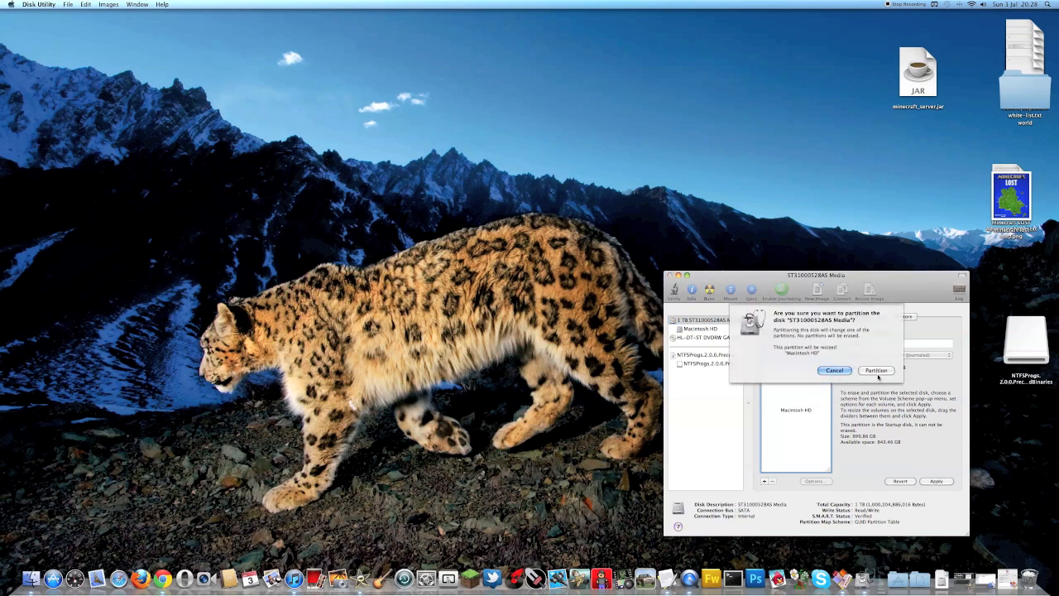
click(876, 370)
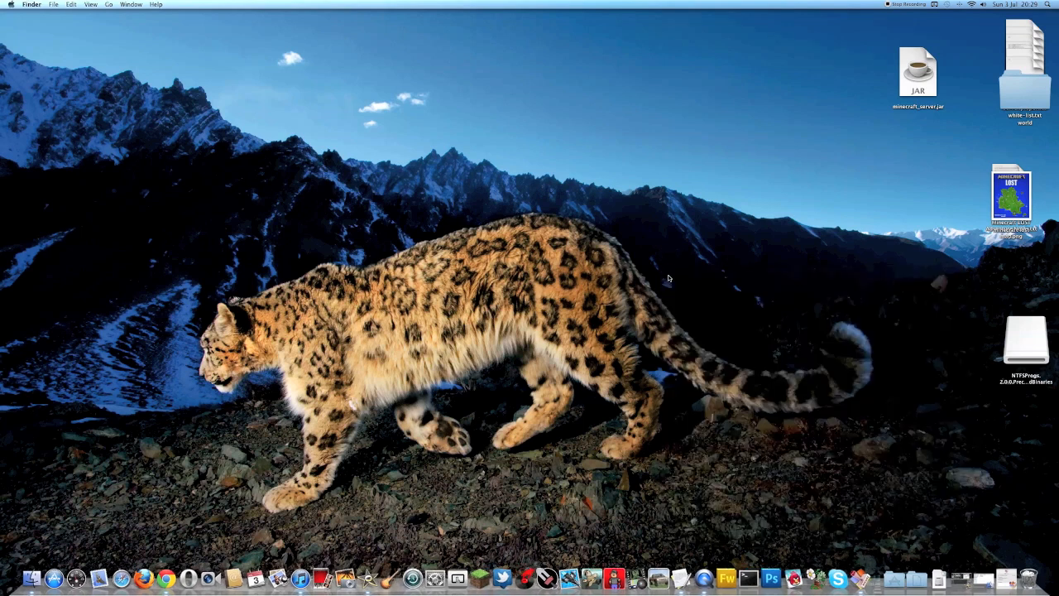
mouse_move(756, 308)
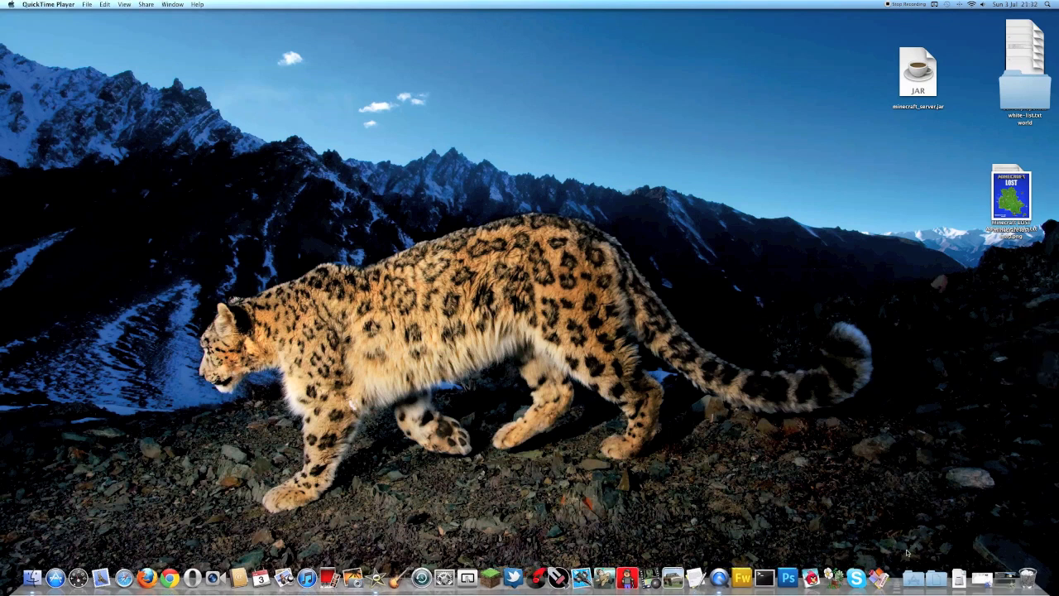
Step: Launch Boot Camp Assistant from the Dock
click(914, 578)
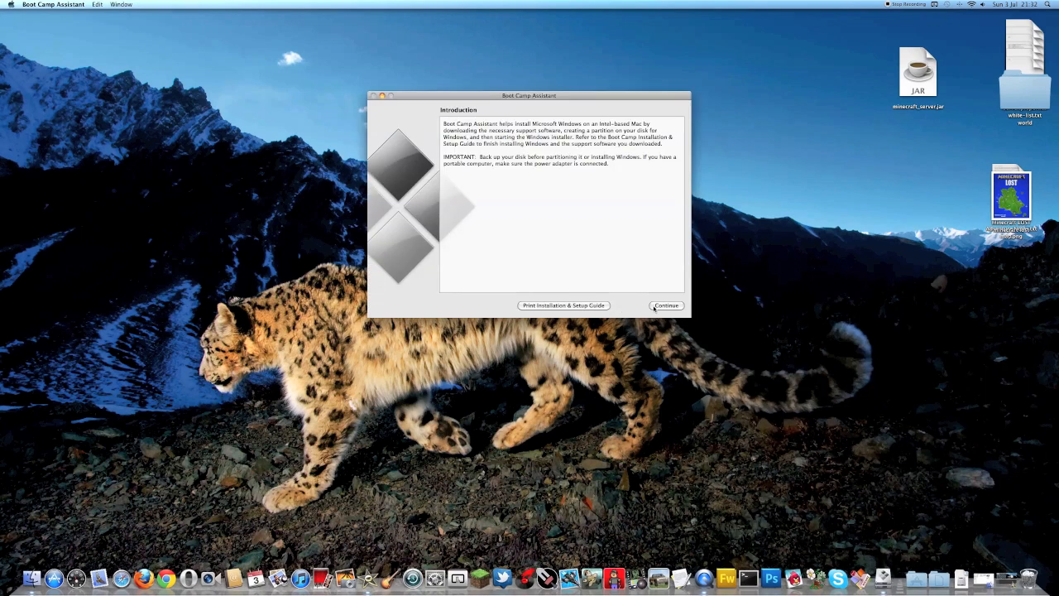
Step: Choose the existing Mac OS X installation disc option and advance to partition creation
click(666, 305)
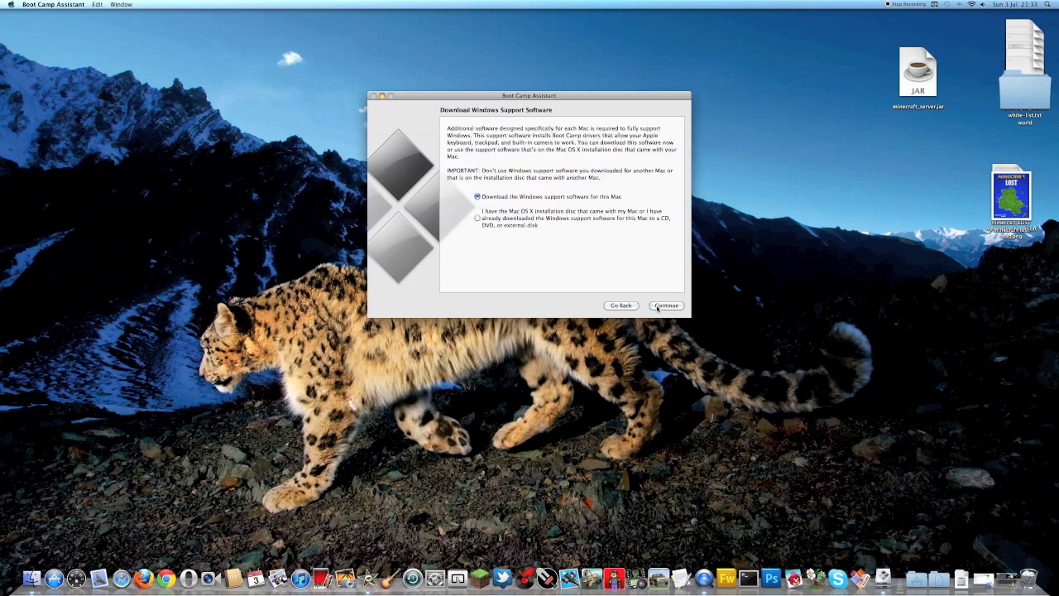
click(476, 218)
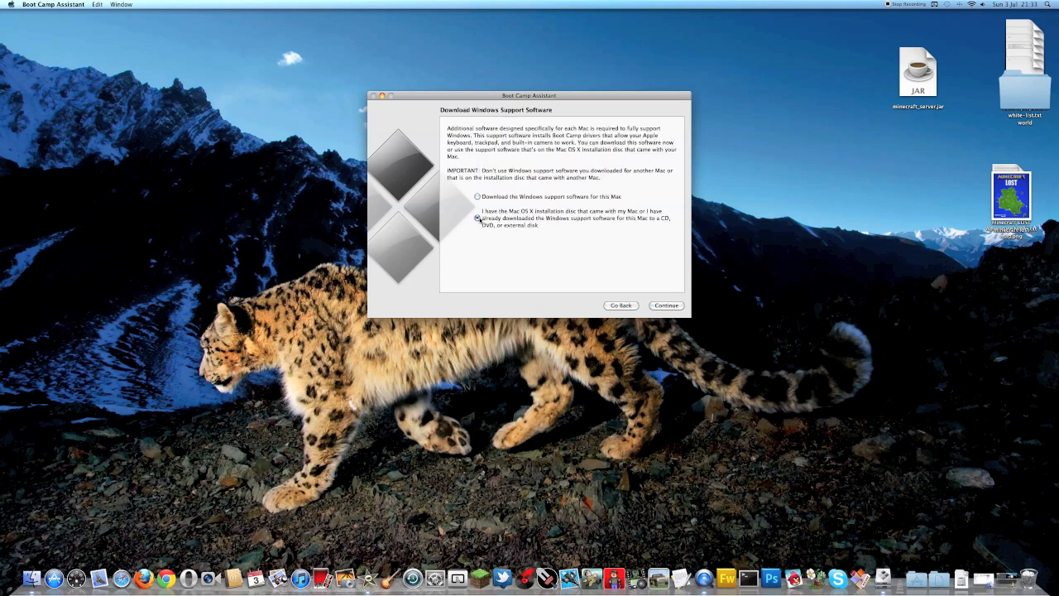
click(477, 218)
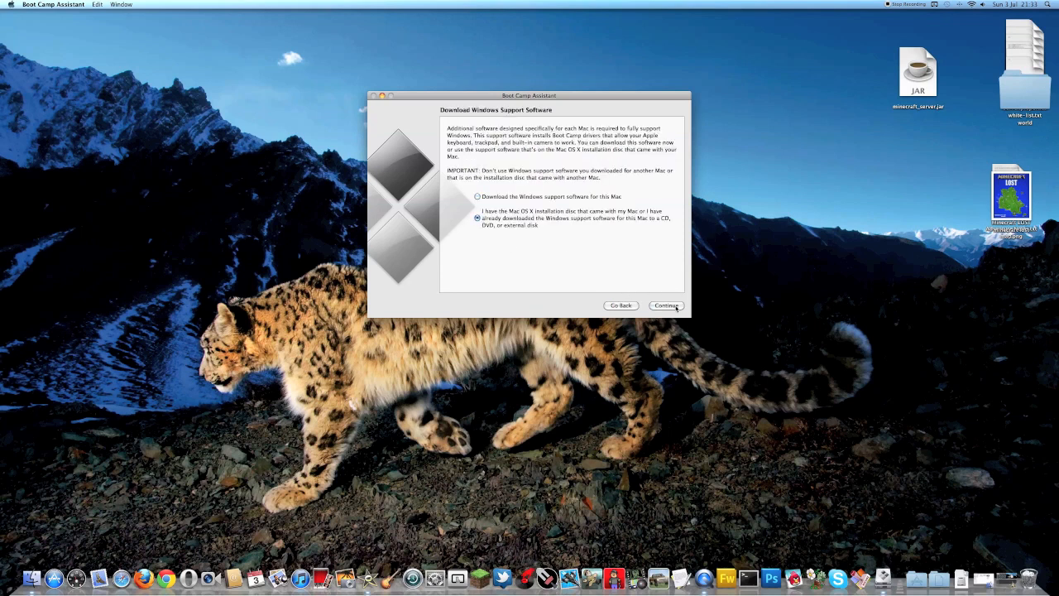
click(666, 306)
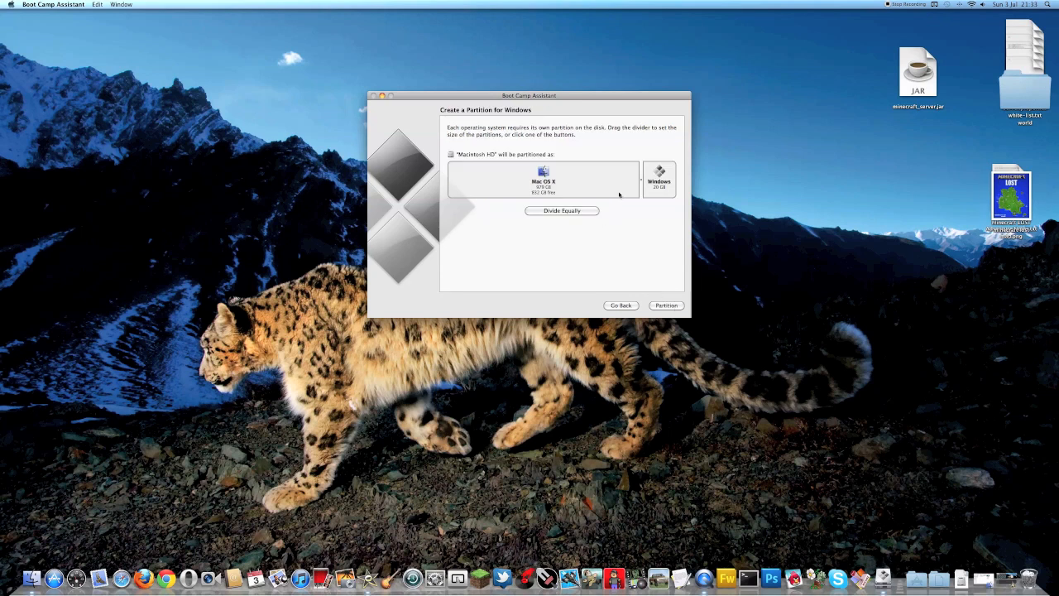
mouse_move(643, 178)
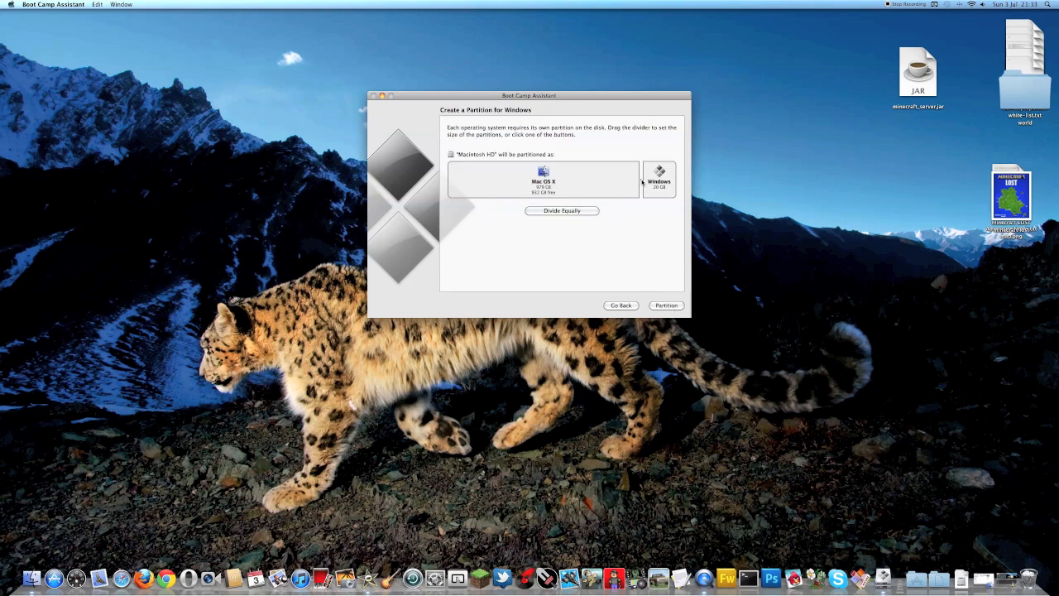
Step: Size the Windows partition to 301 GB and create the partitions
drag(641, 180, 577, 179)
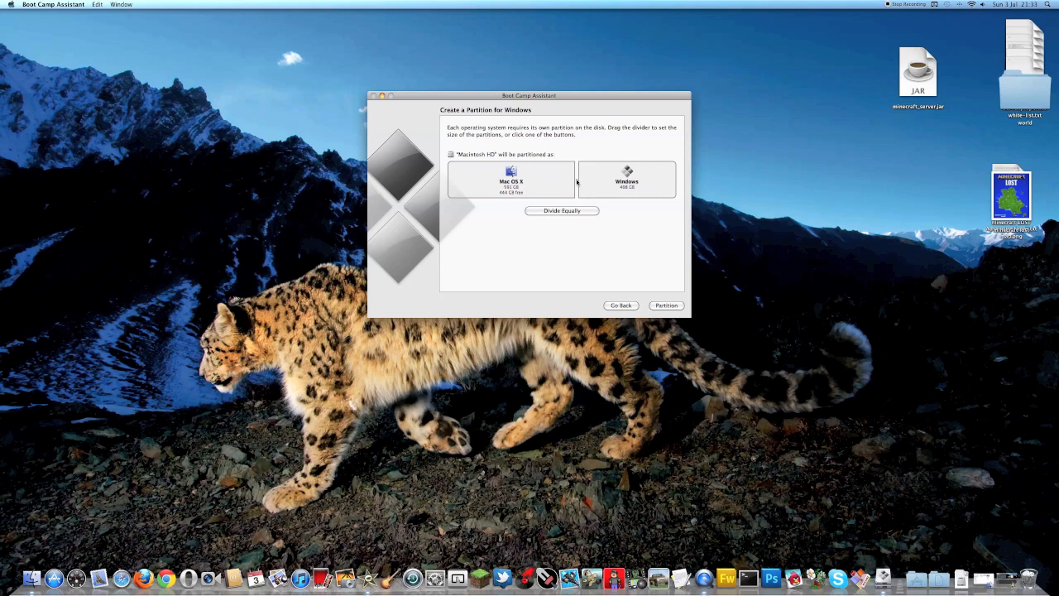
drag(577, 181, 635, 180)
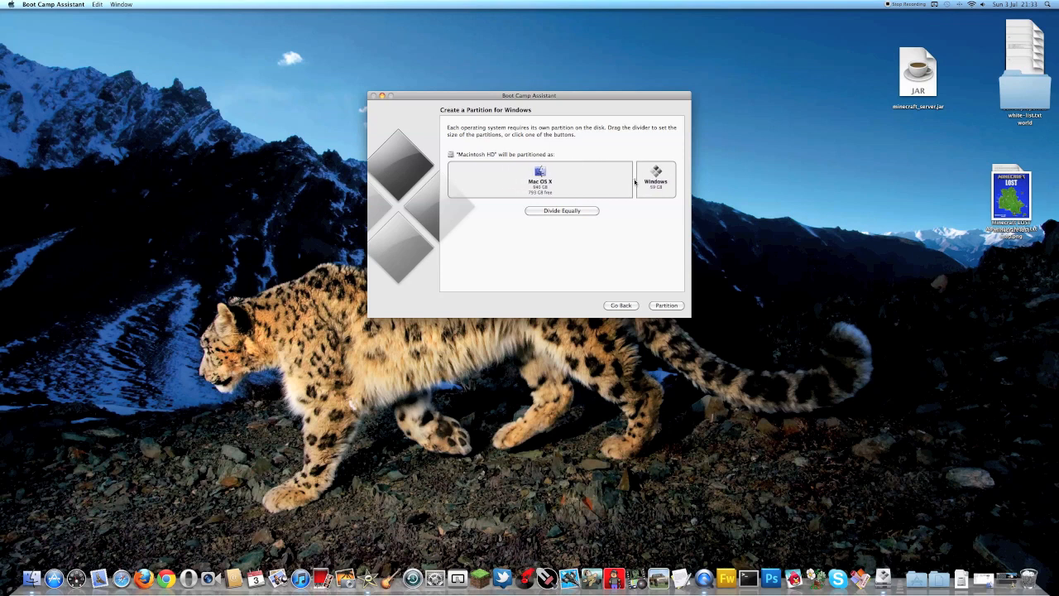
drag(634, 181, 630, 181)
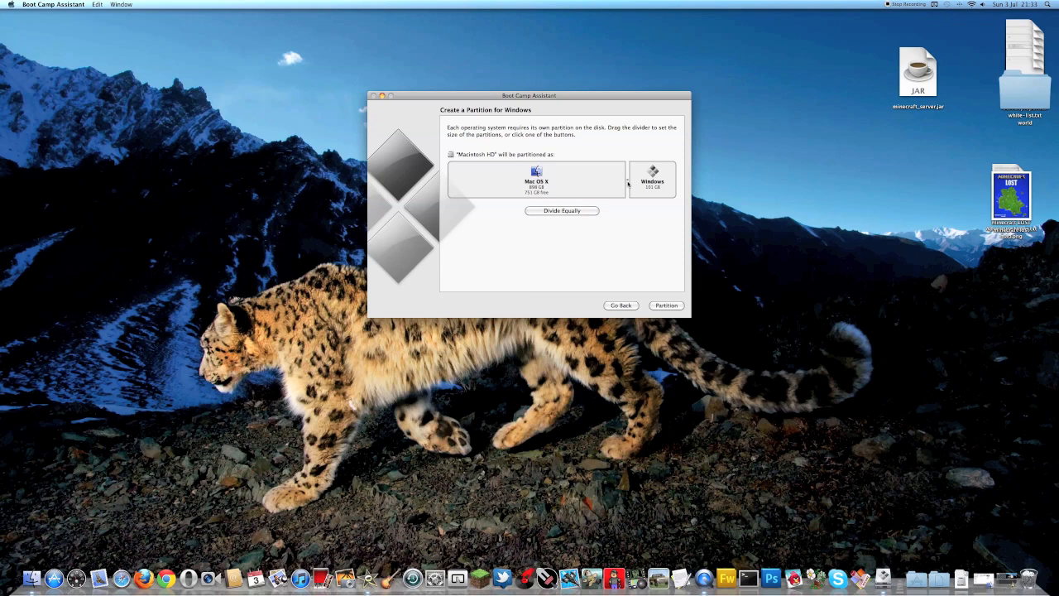
drag(629, 181, 614, 181)
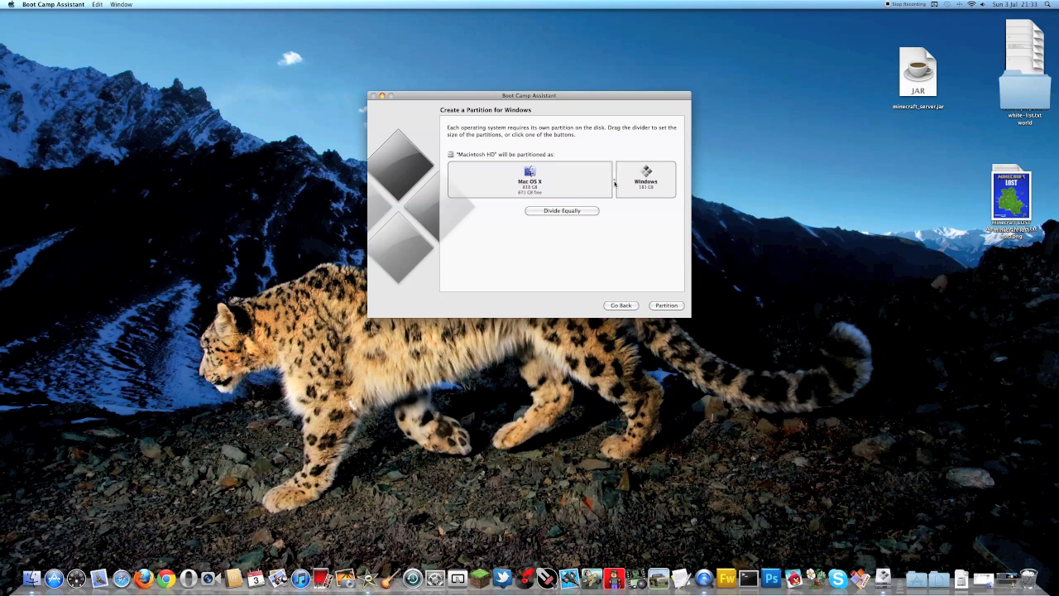
drag(613, 180, 595, 180)
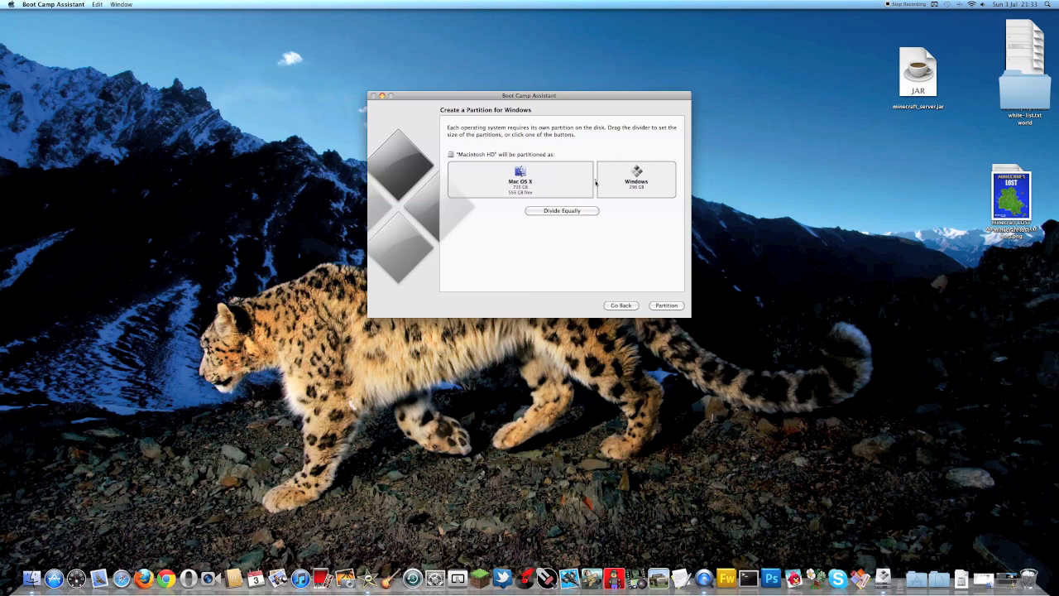
drag(594, 180, 596, 180)
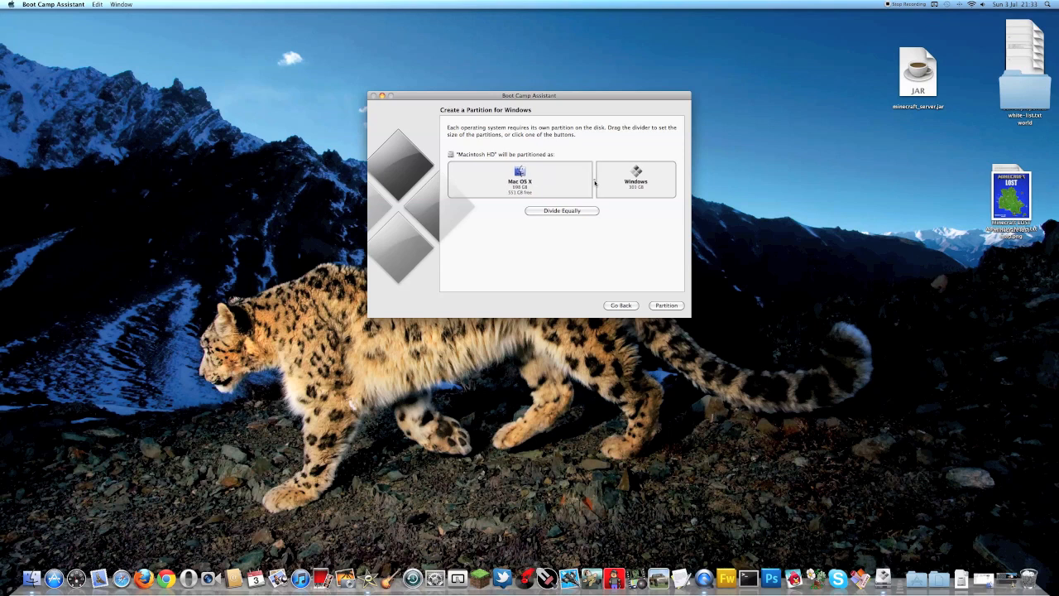
mouse_move(605, 184)
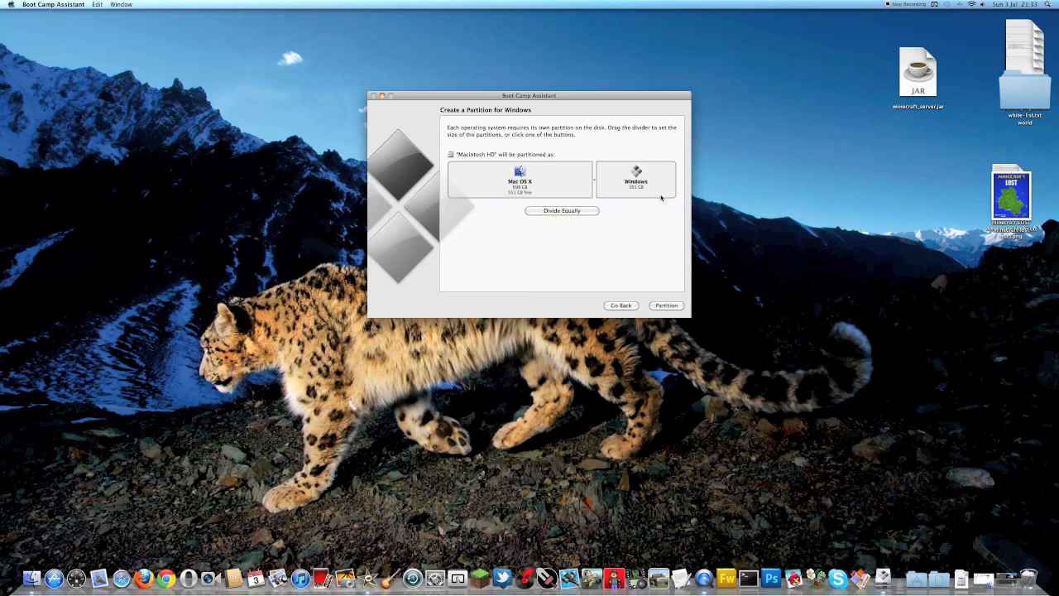
mouse_move(666, 306)
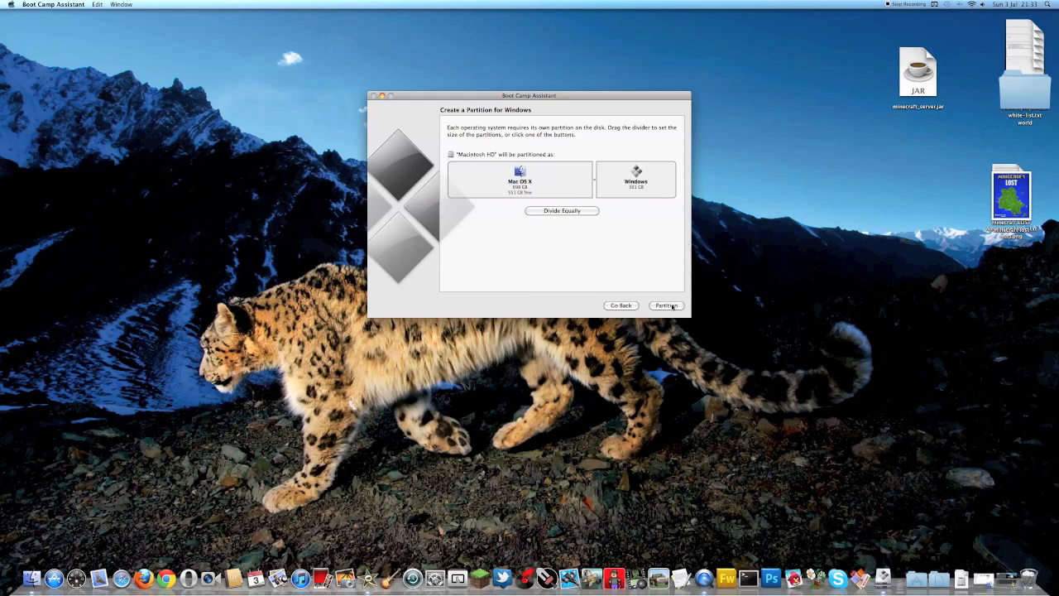
click(666, 305)
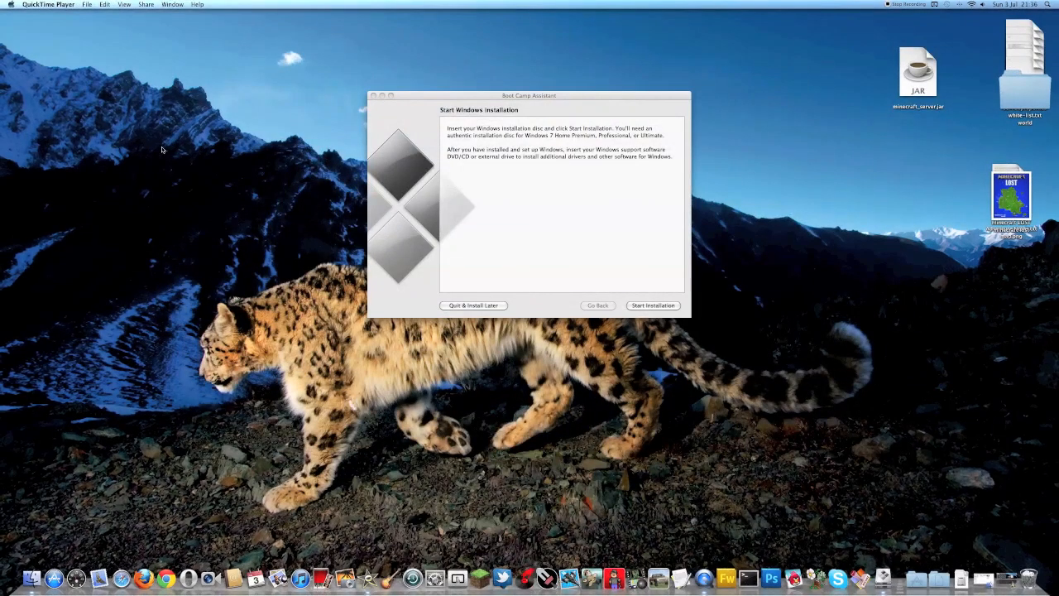
mouse_move(564, 253)
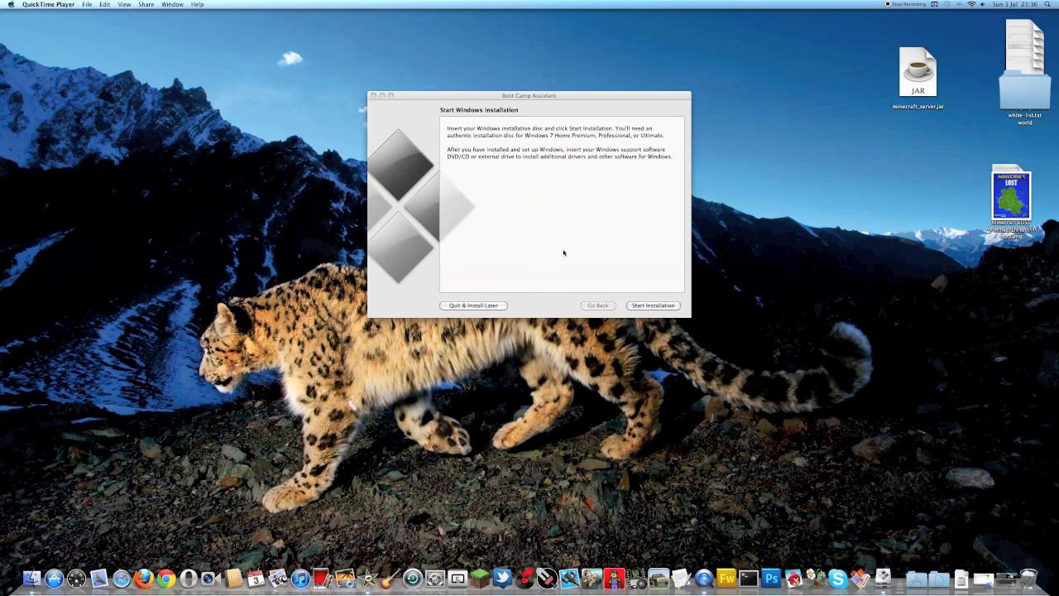
mouse_move(556, 205)
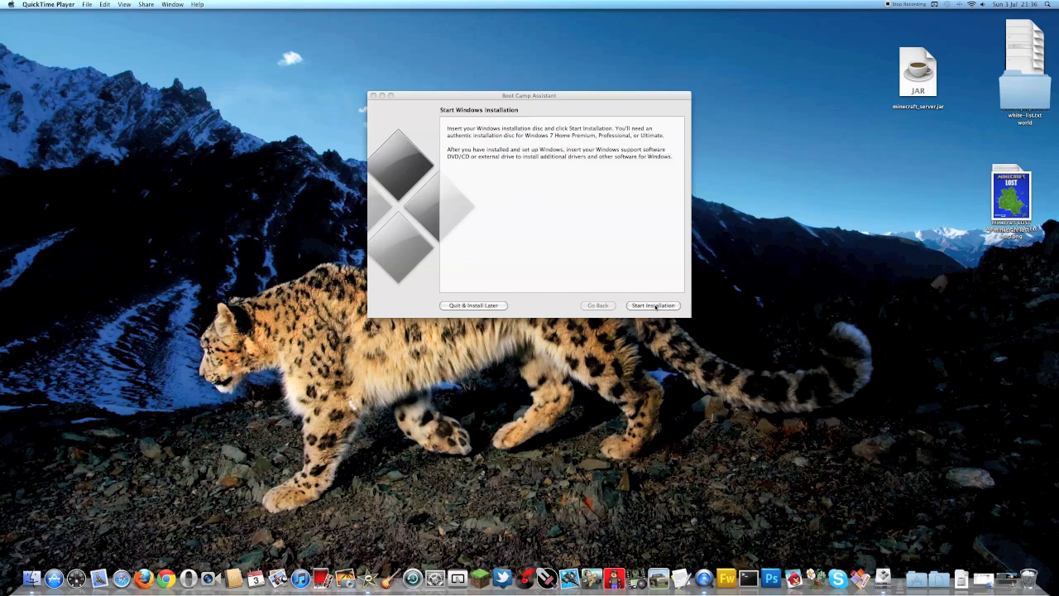
mouse_move(482, 307)
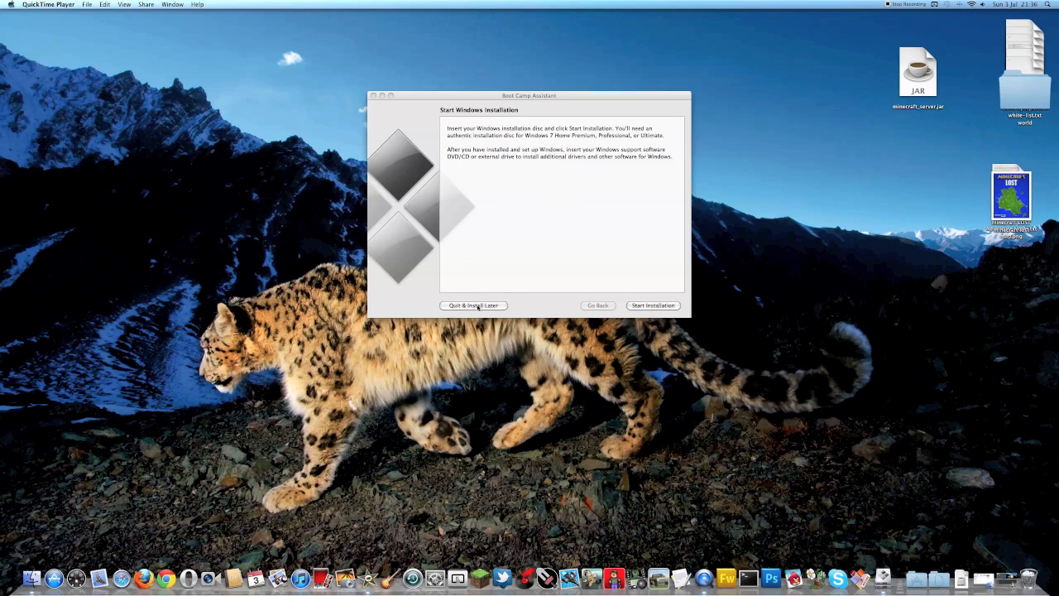
Step: Choose Quit & Install Later to exit Boot Camp Assistant without installing Windows
click(473, 305)
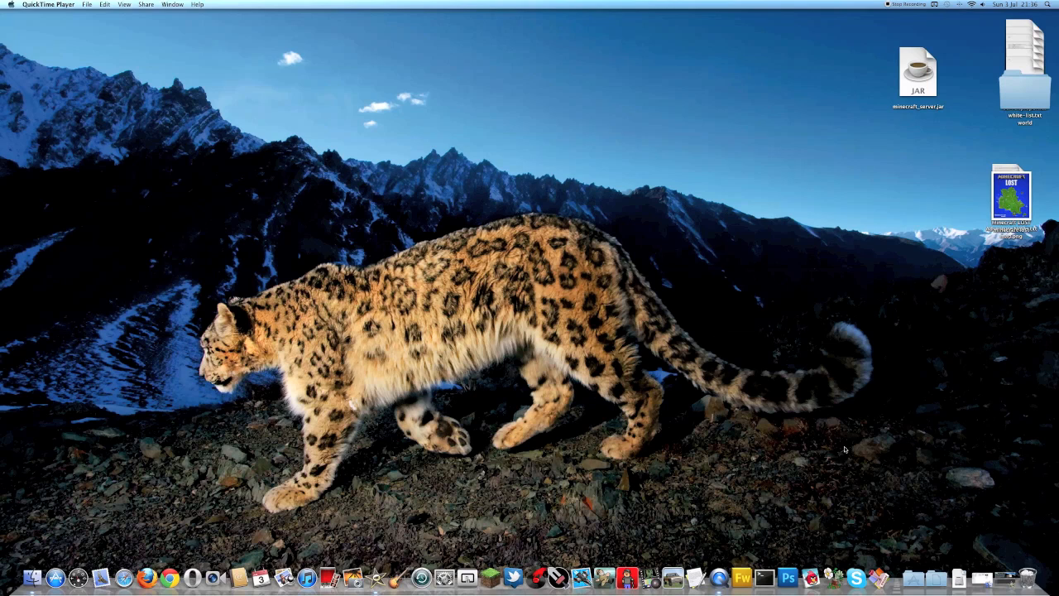
mouse_move(875, 580)
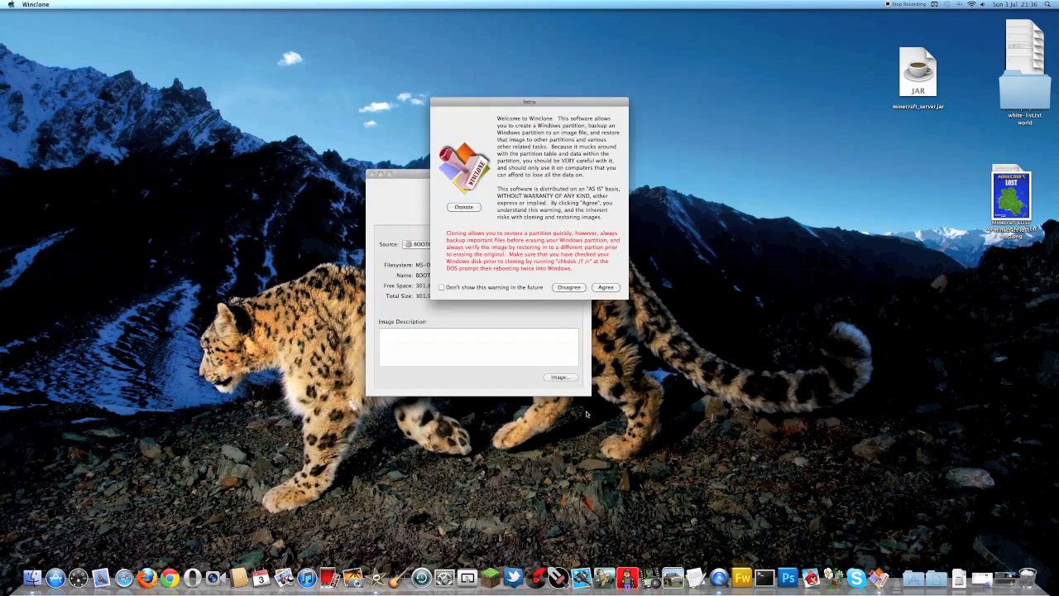
Step: Accept the warning and load Win7.winclone from Documents as the restore image
click(606, 287)
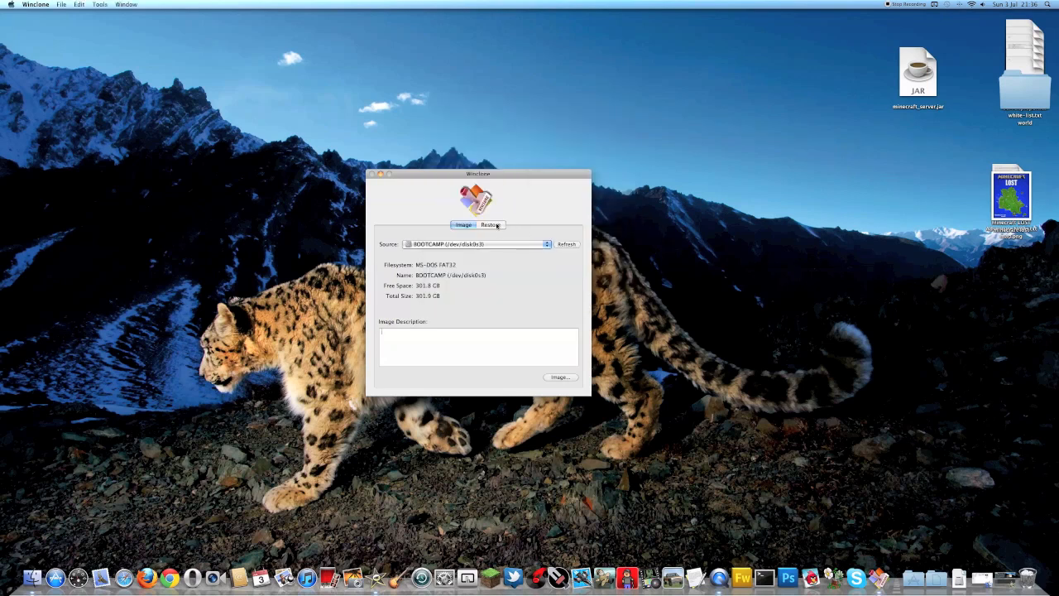
click(492, 224)
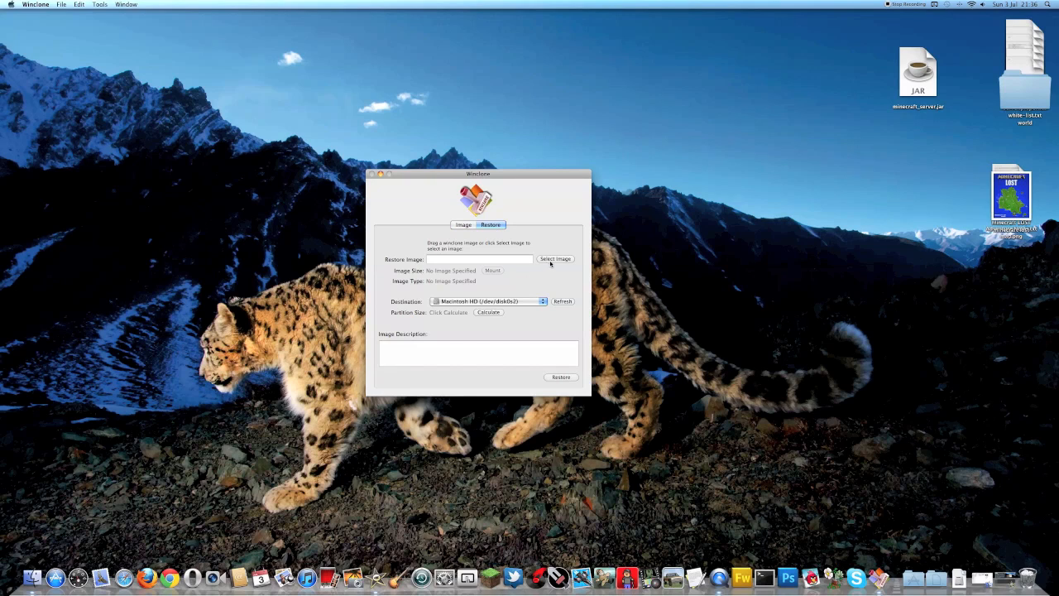
click(556, 258)
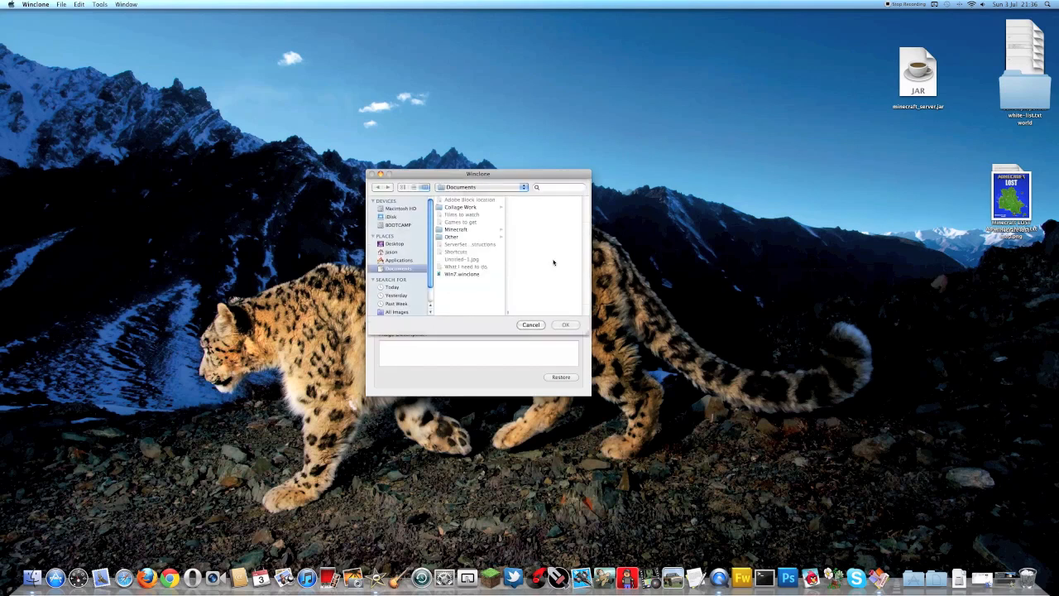
mouse_move(460, 277)
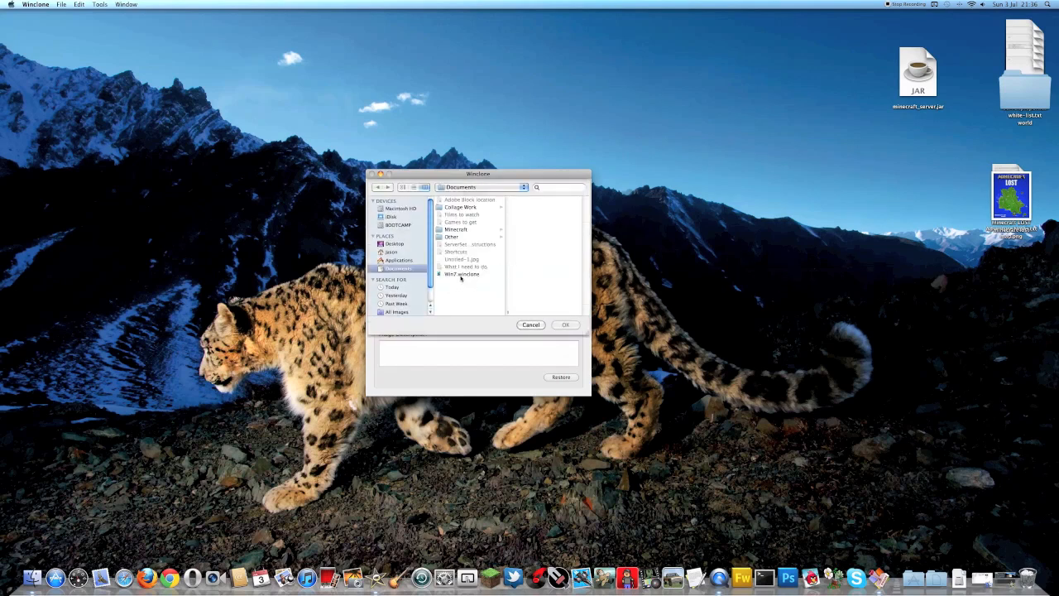
click(460, 274)
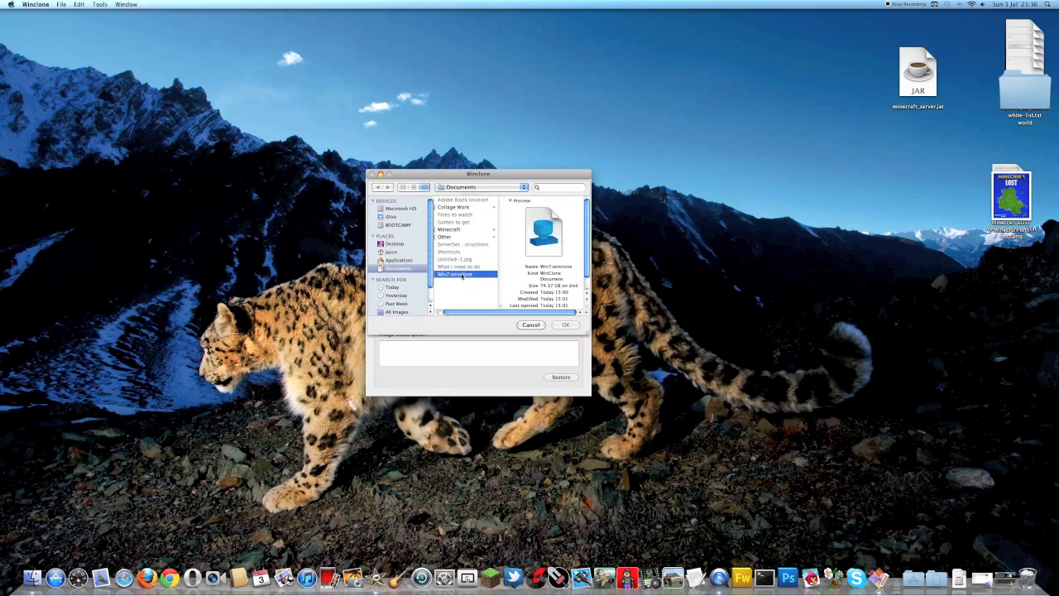
click(566, 324)
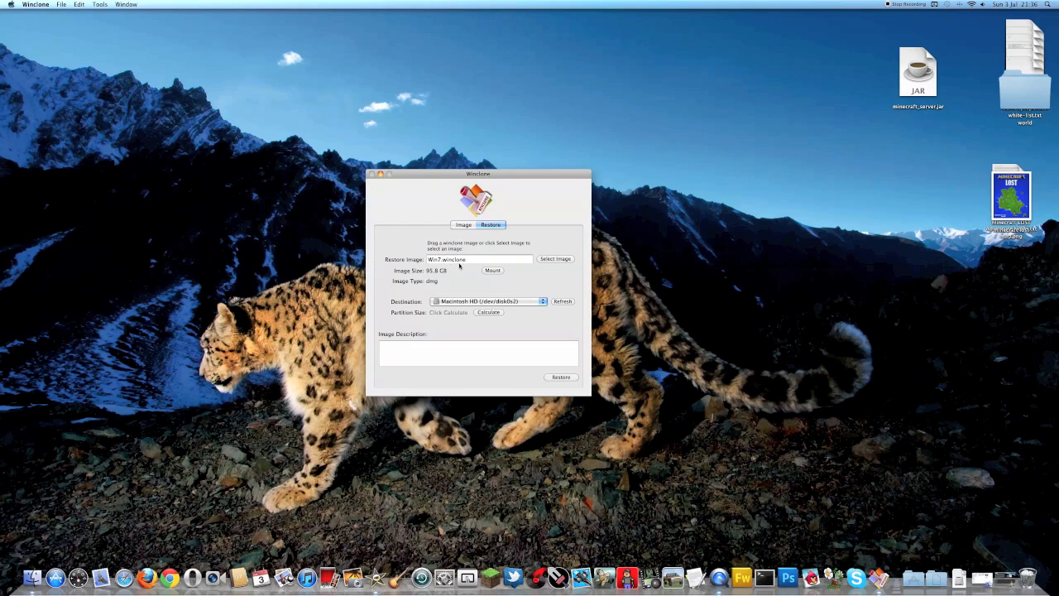
mouse_move(460, 268)
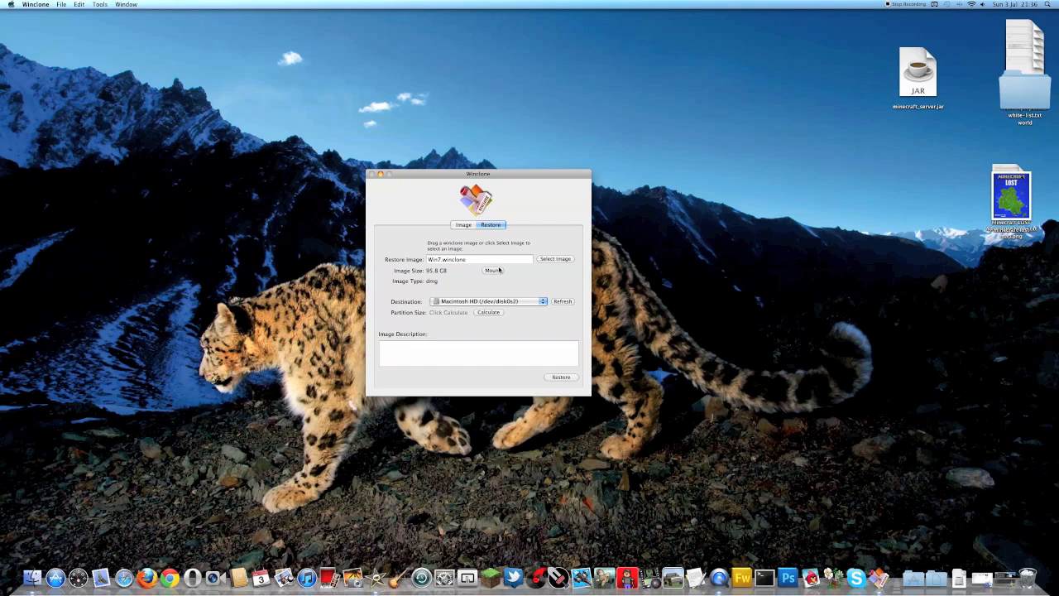
mouse_move(491, 271)
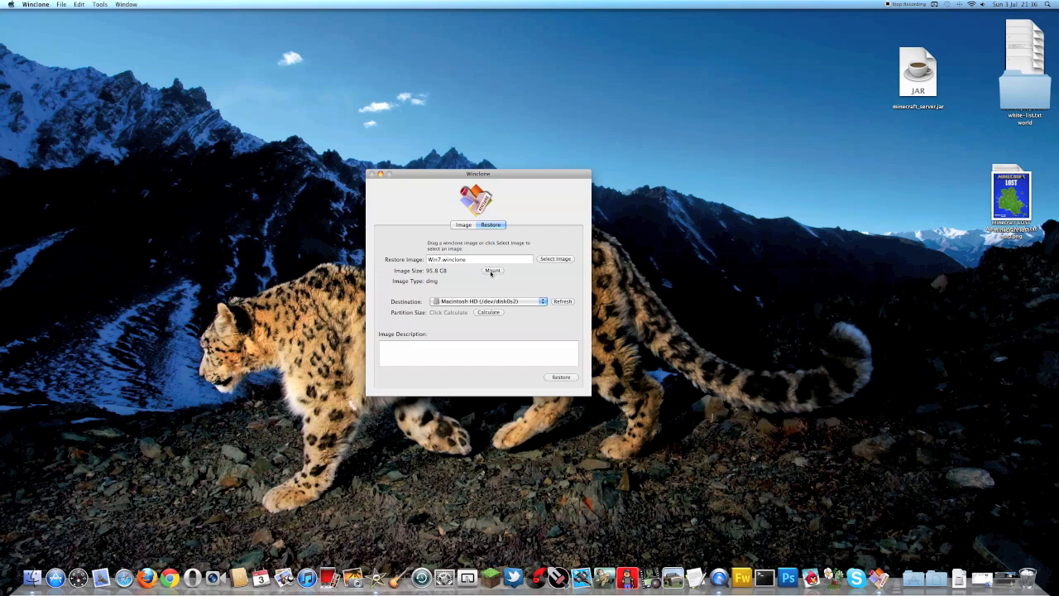
Step: Mount the Win7.winclone image to browse its Windows files as a BOOTCAMP volume
click(492, 270)
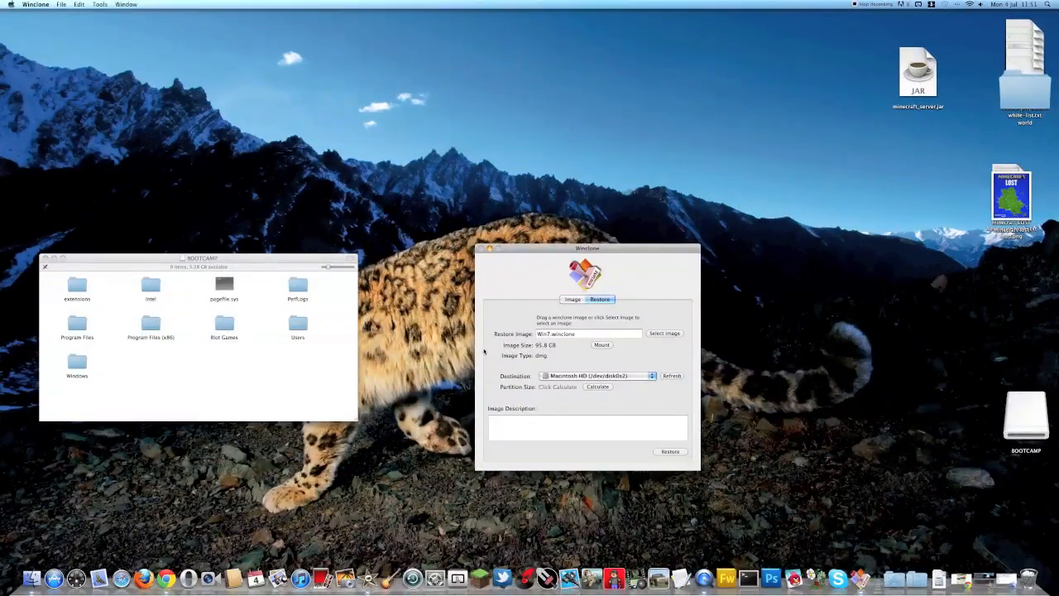
mouse_move(667, 389)
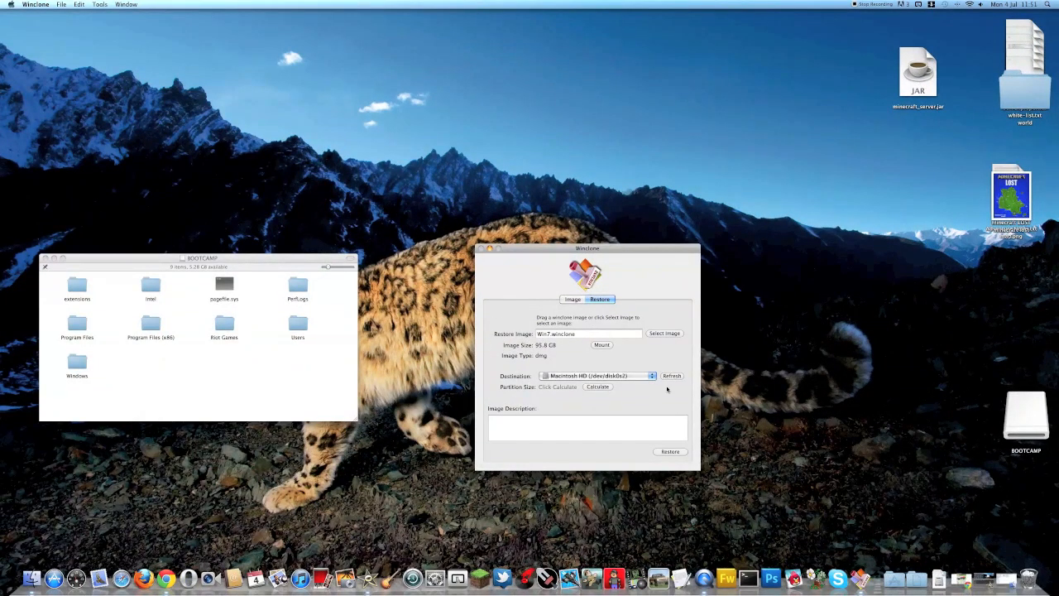
Step: Set the restore destination to BOOTCAMP (/dev/disk0s3) instead of Macintosh HD
click(598, 375)
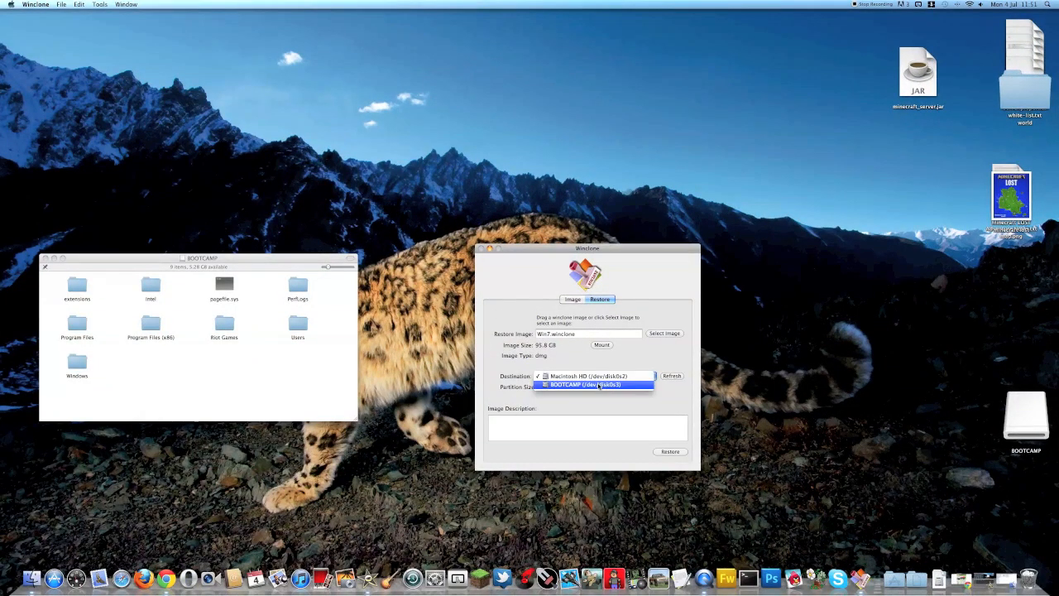
click(592, 384)
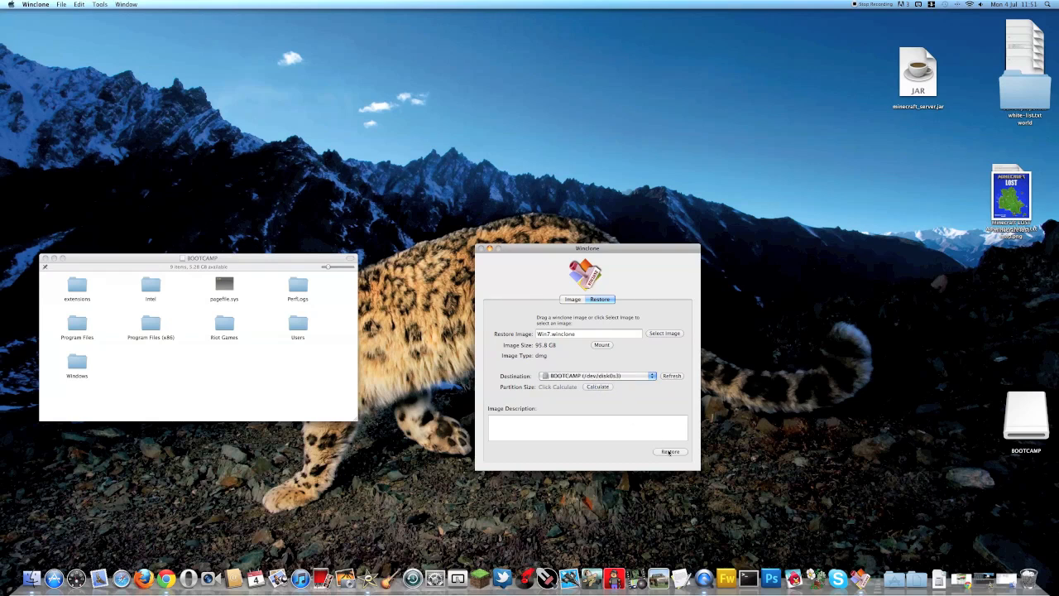